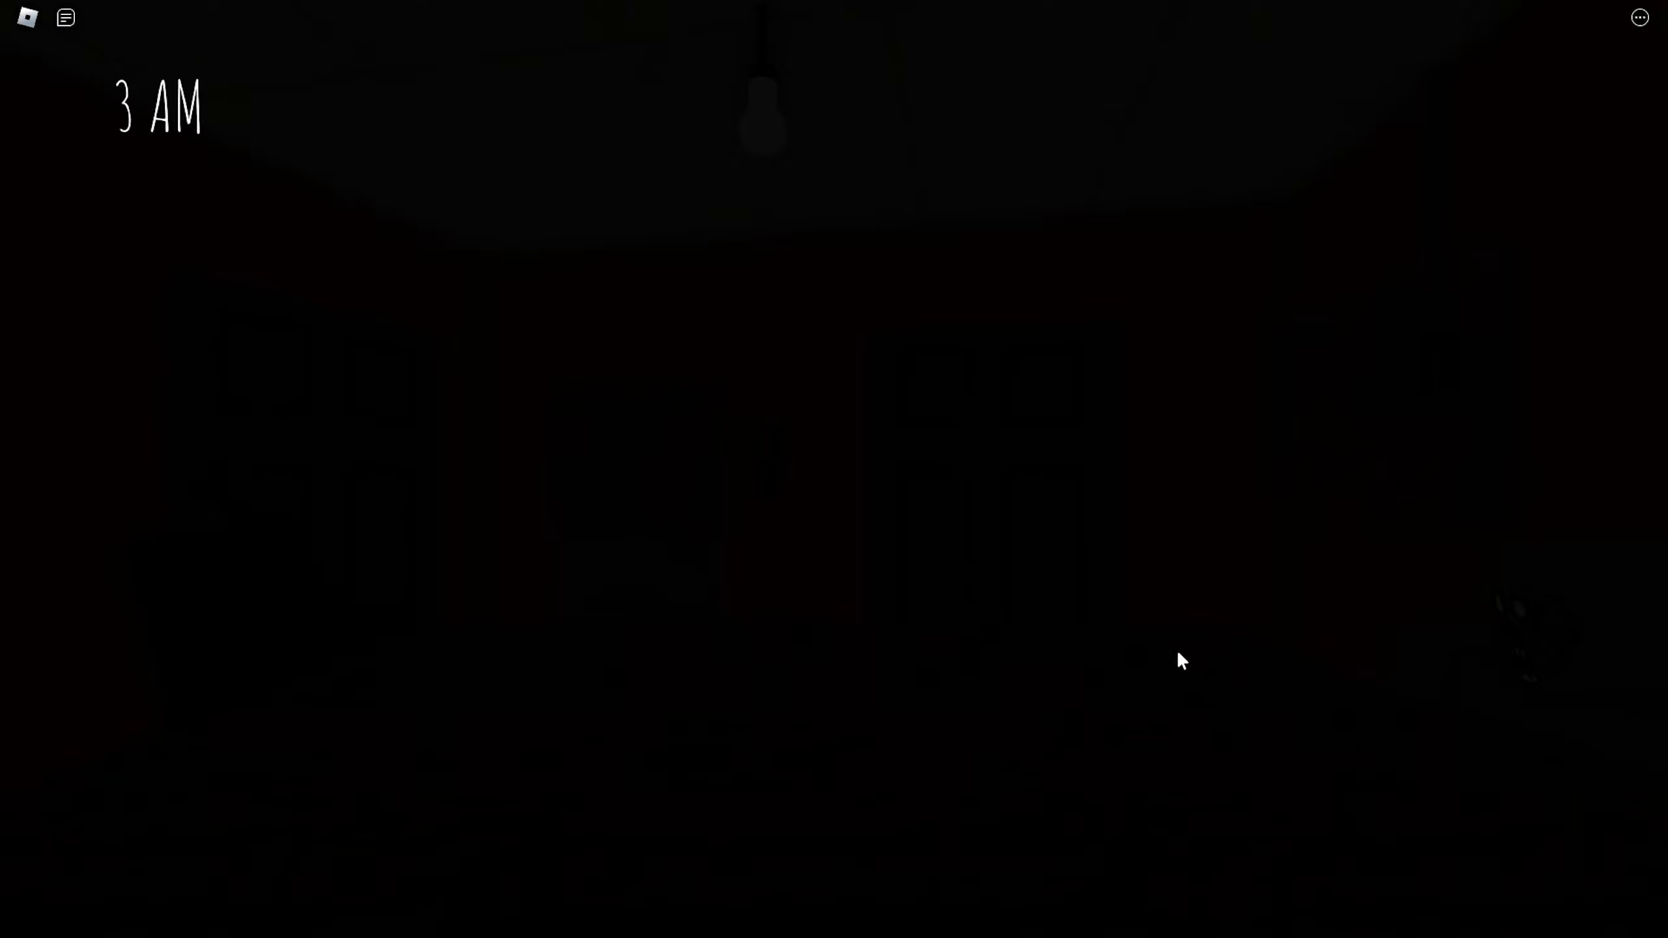
{"action": "mouse_move", "coordinate": [1189, 644]}
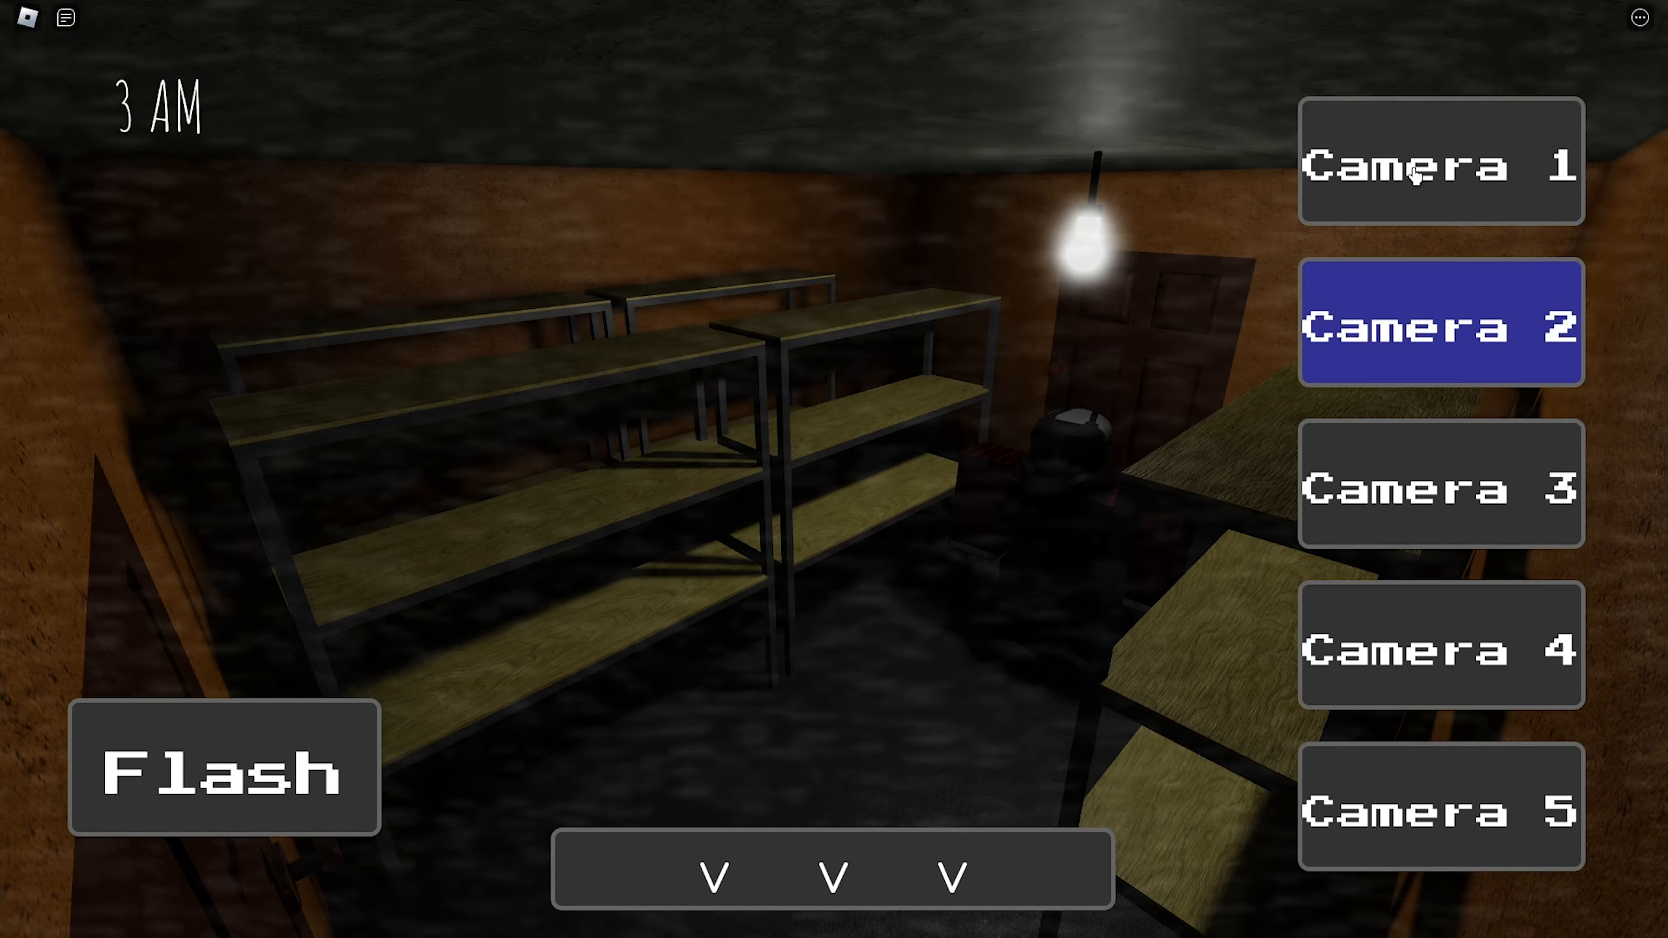
- Check the arcade and storage room cameras twice, then lower the monitor until 4 AM
{"action": "left_click", "coordinate": [1439, 807]}
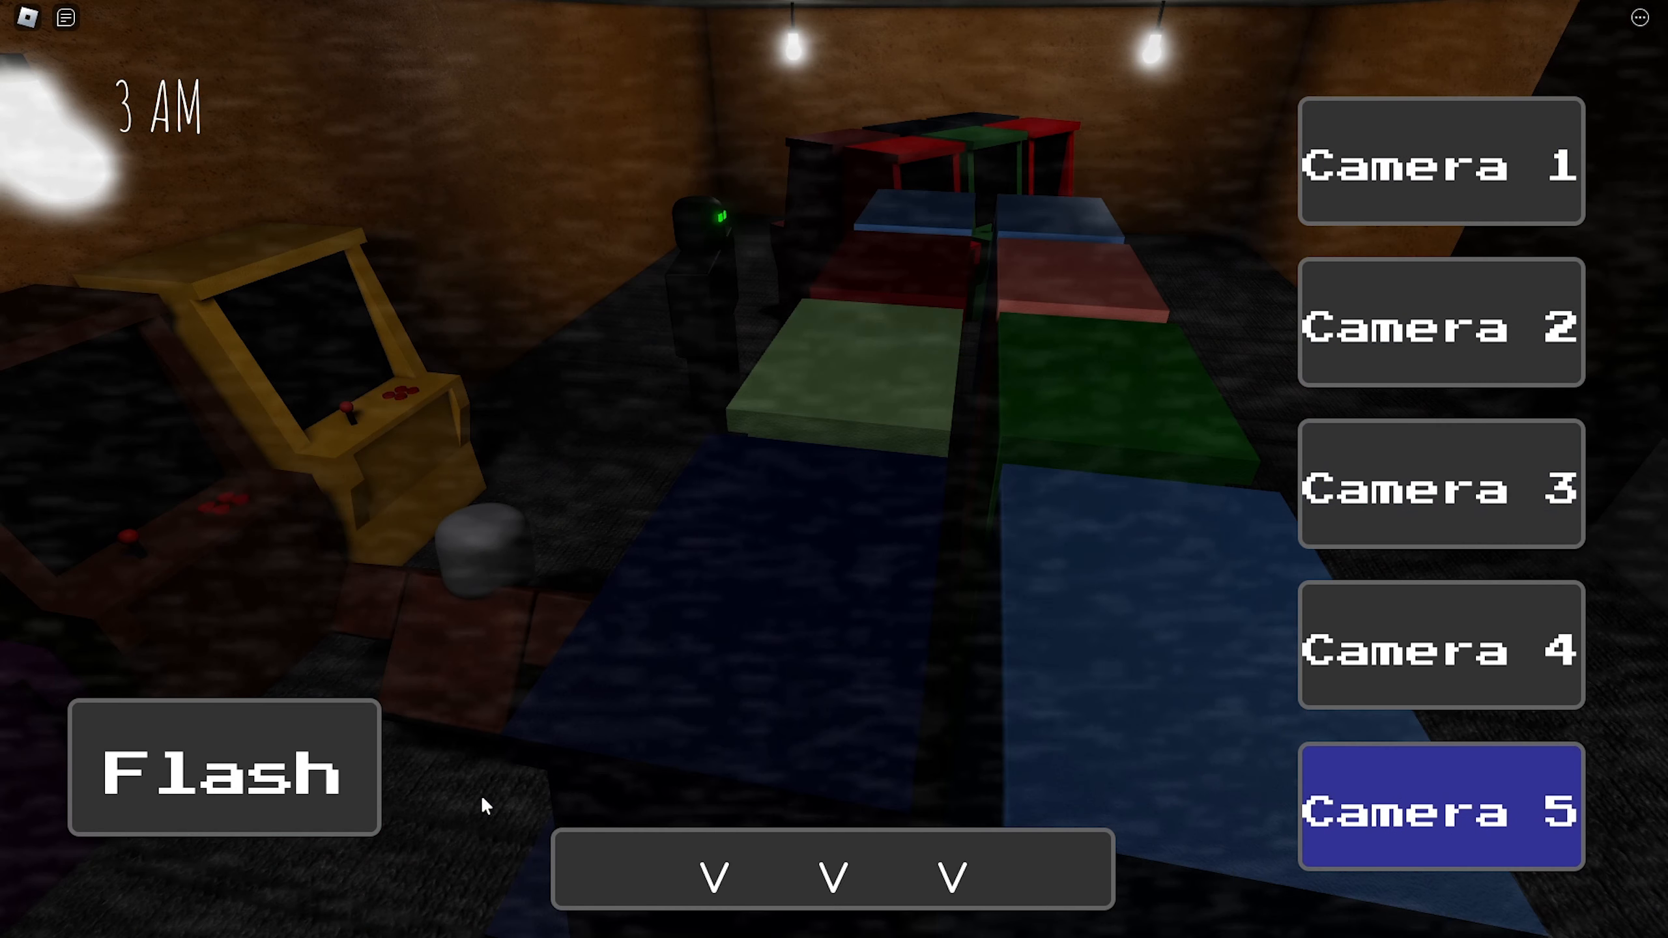
{"action": "left_click", "coordinate": [1439, 323]}
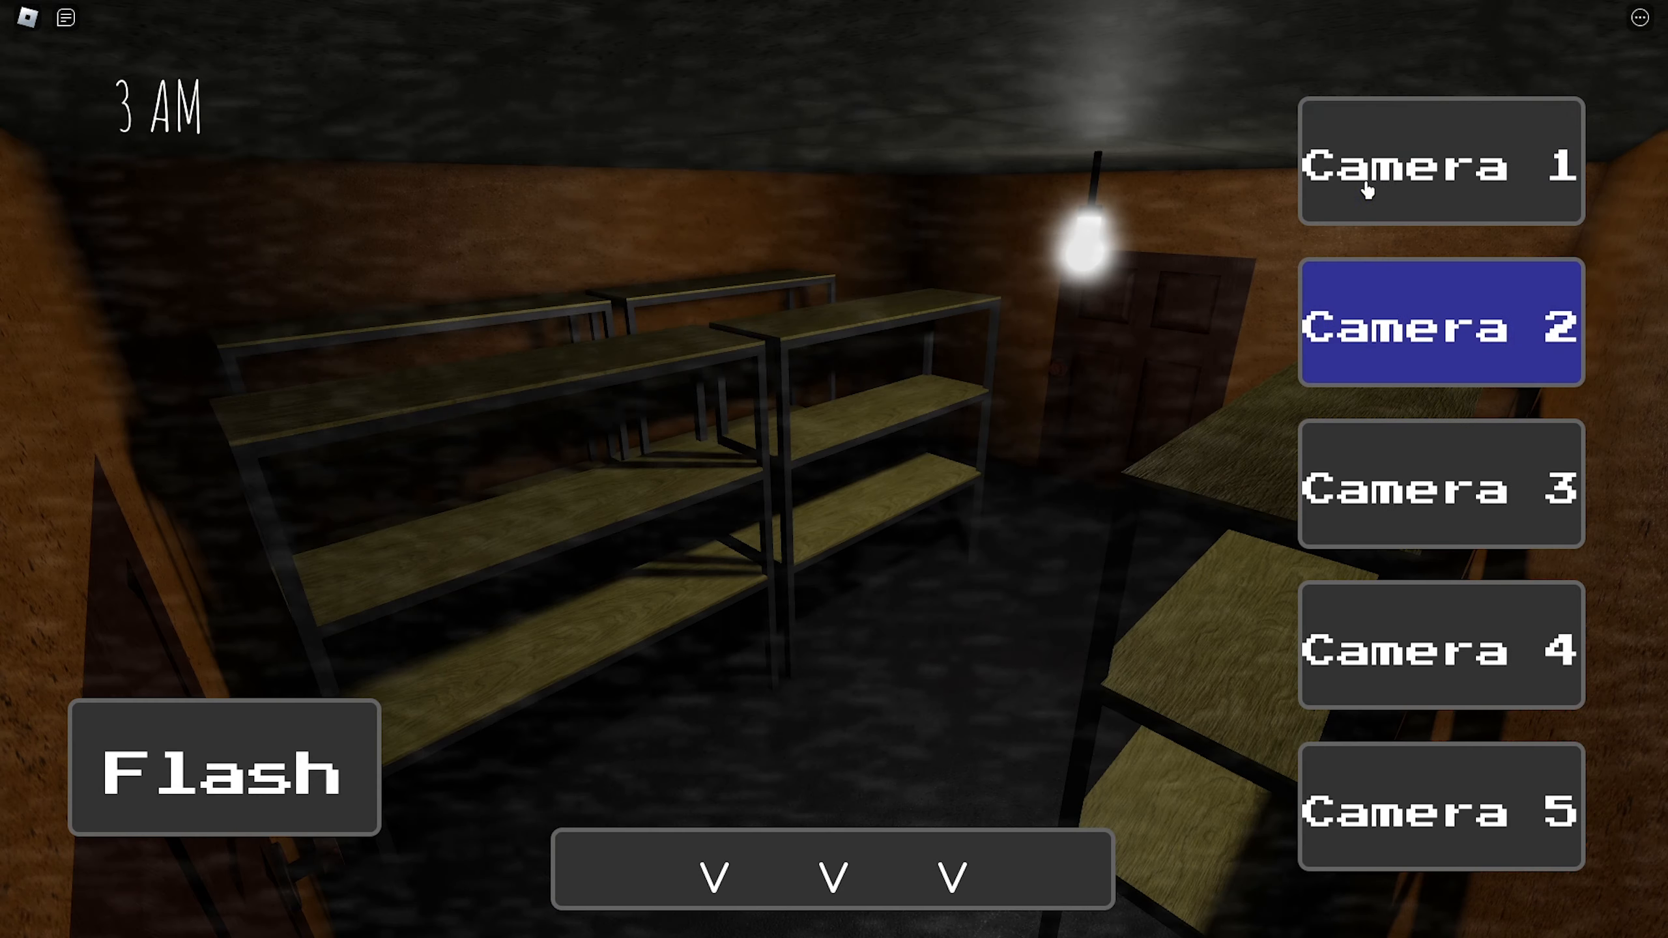
{"action": "left_click", "coordinate": [1439, 807]}
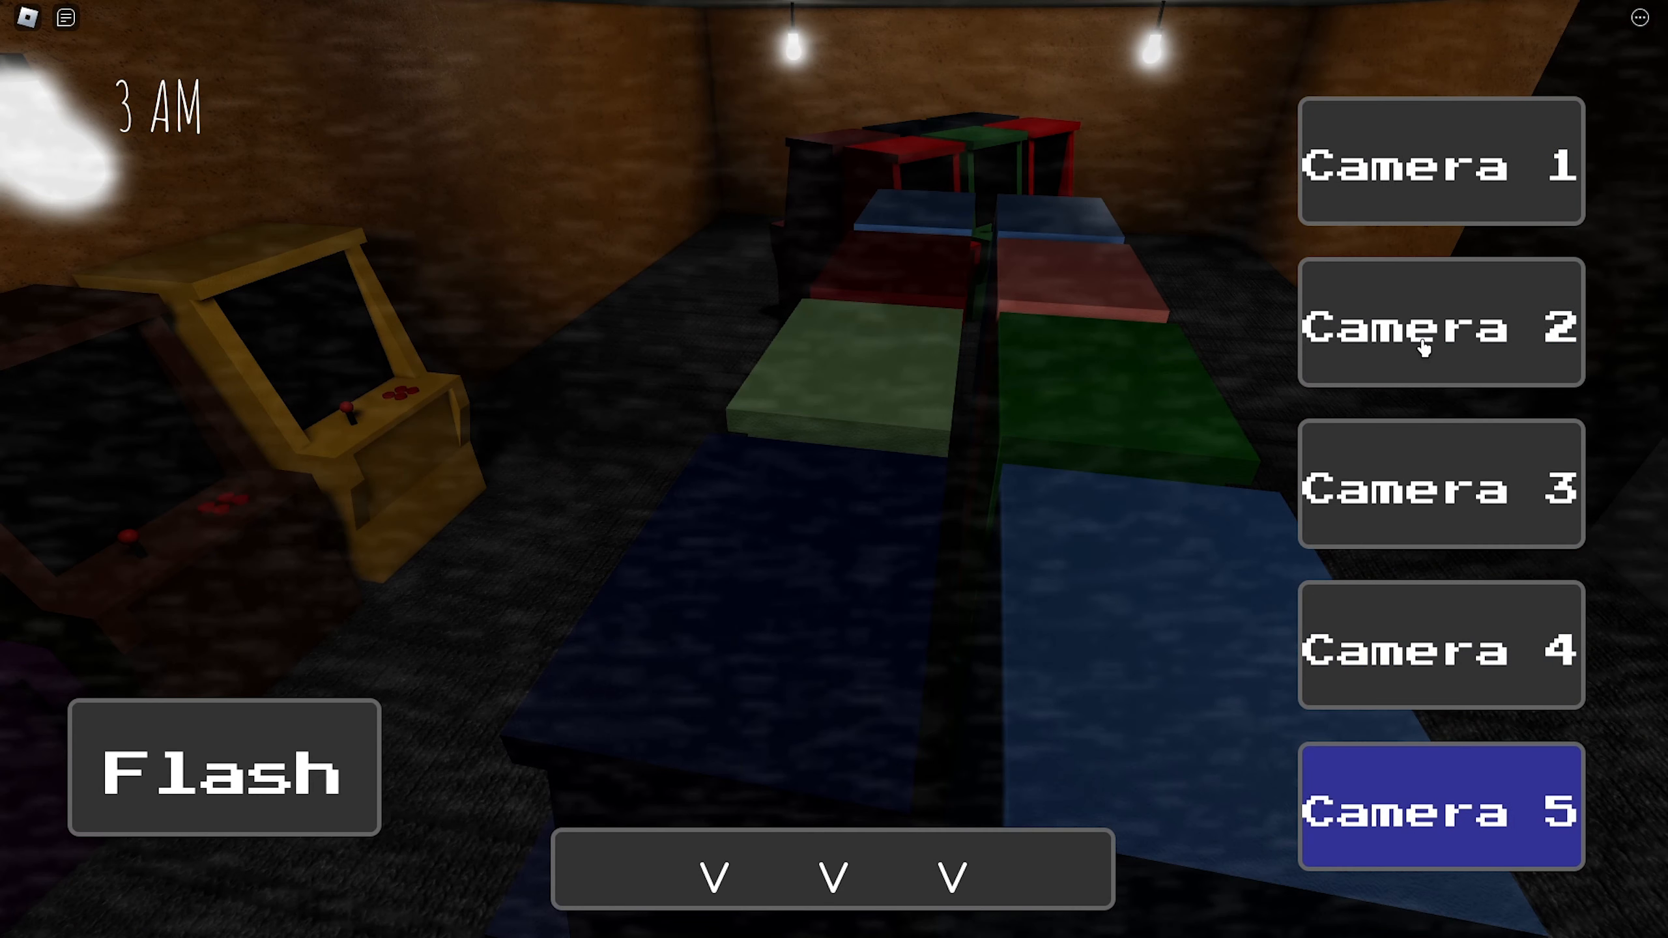
{"action": "left_click", "coordinate": [1439, 323]}
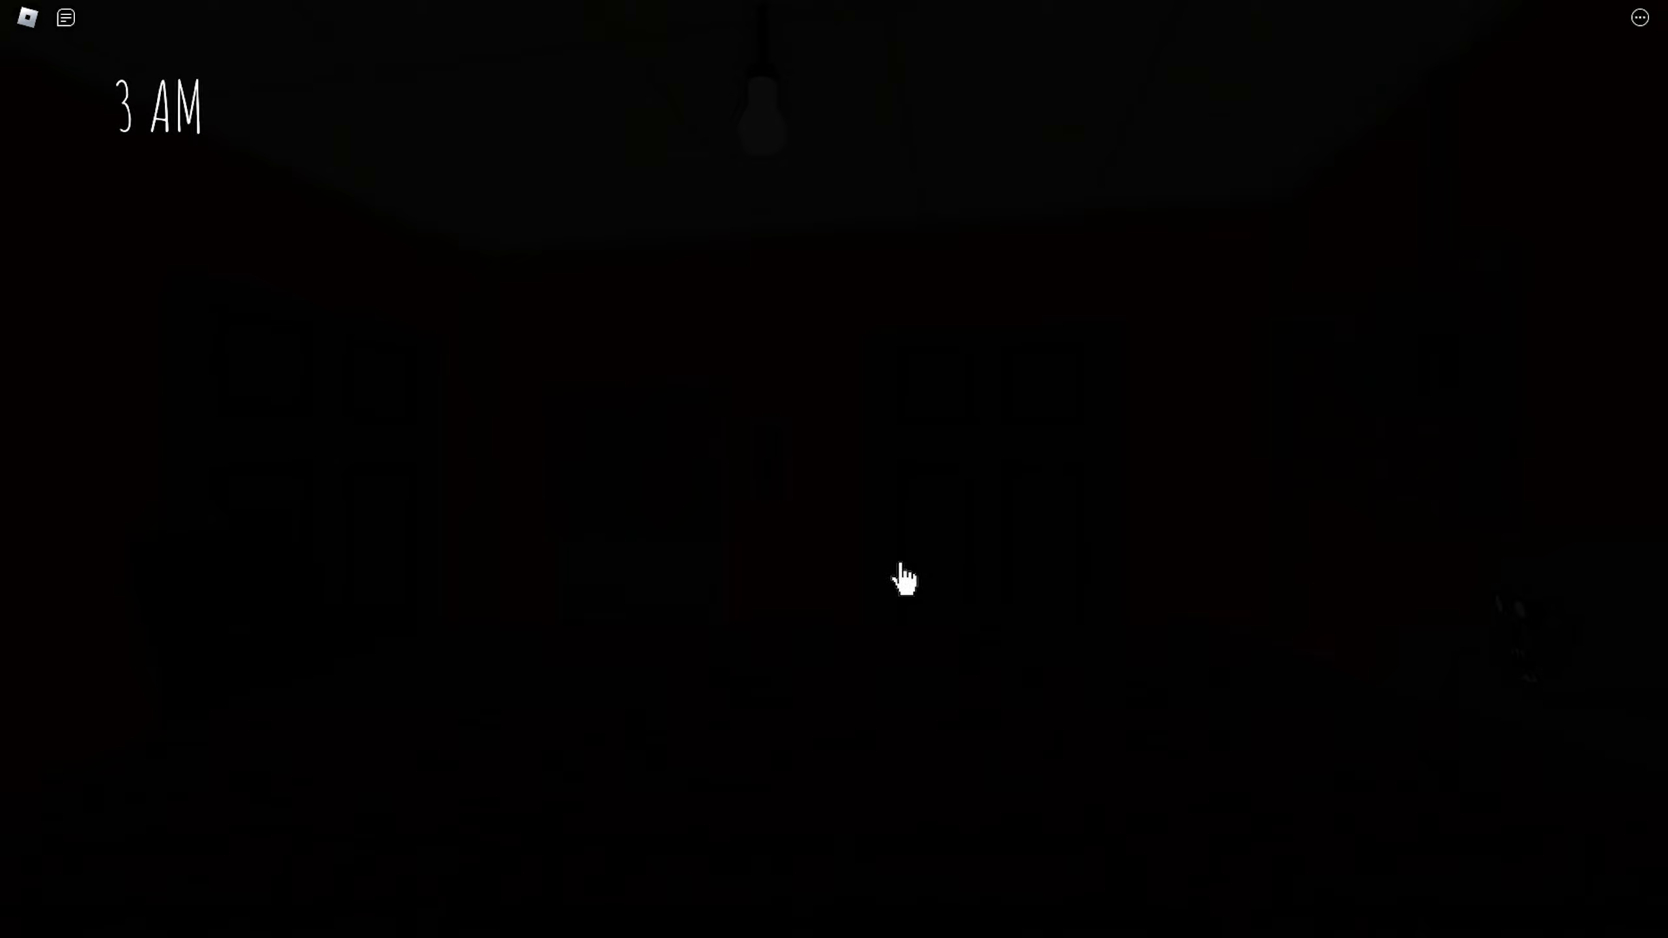
{"action": "mouse_move", "coordinate": [1365, 519]}
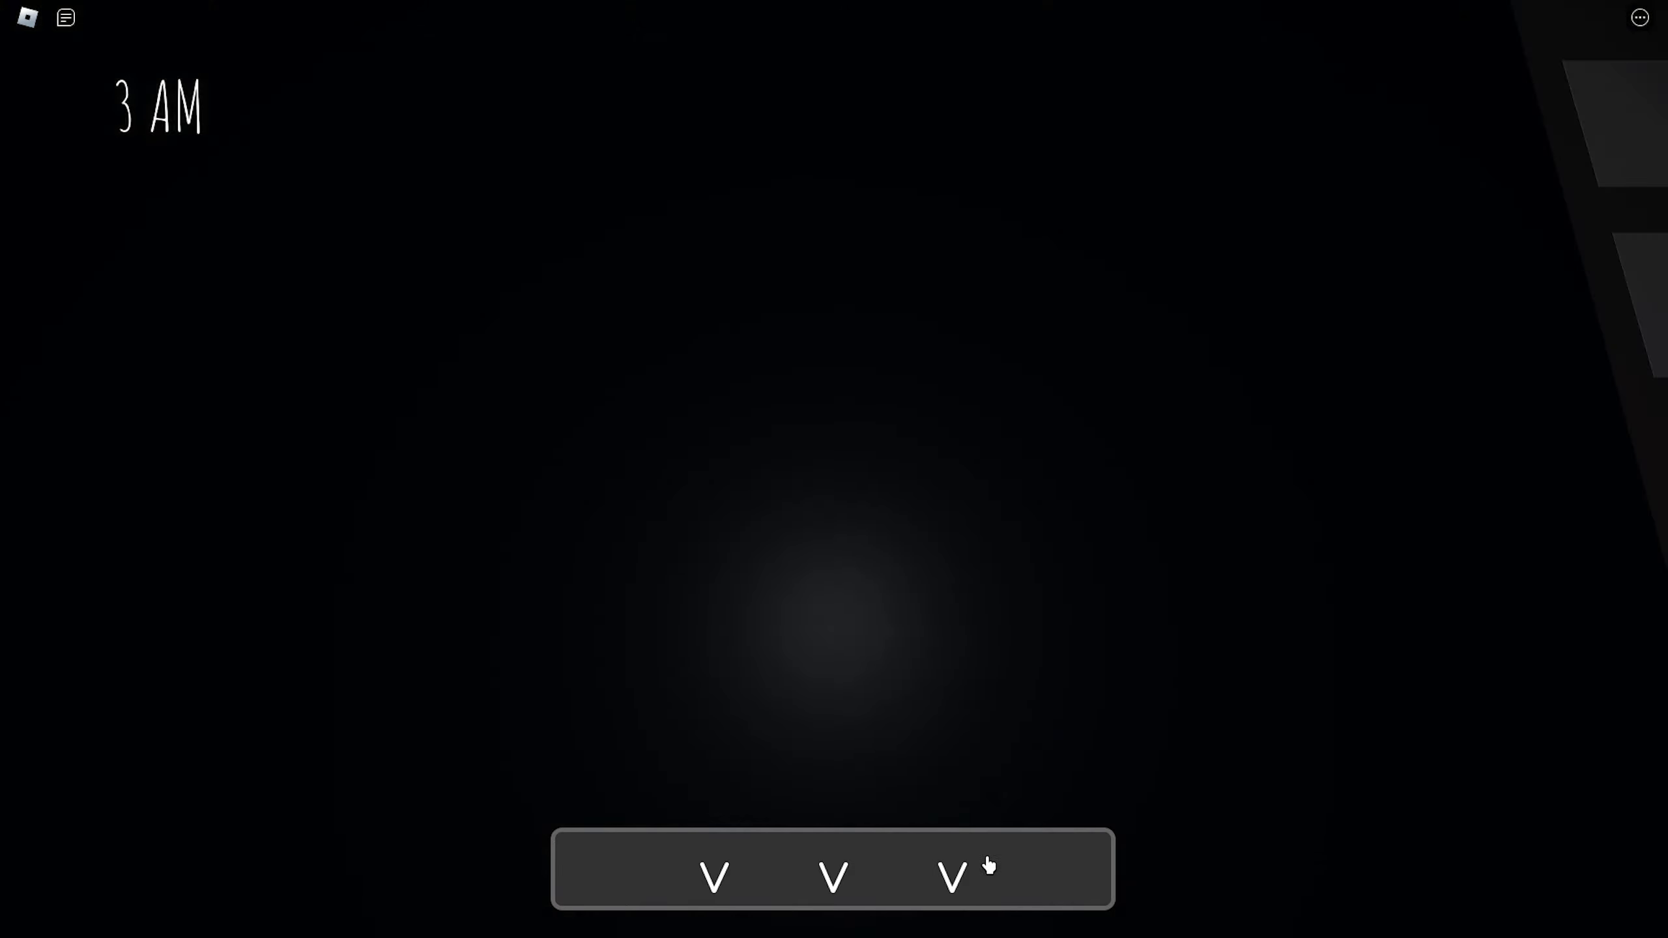
{"action": "left_click", "coordinate": [949, 875]}
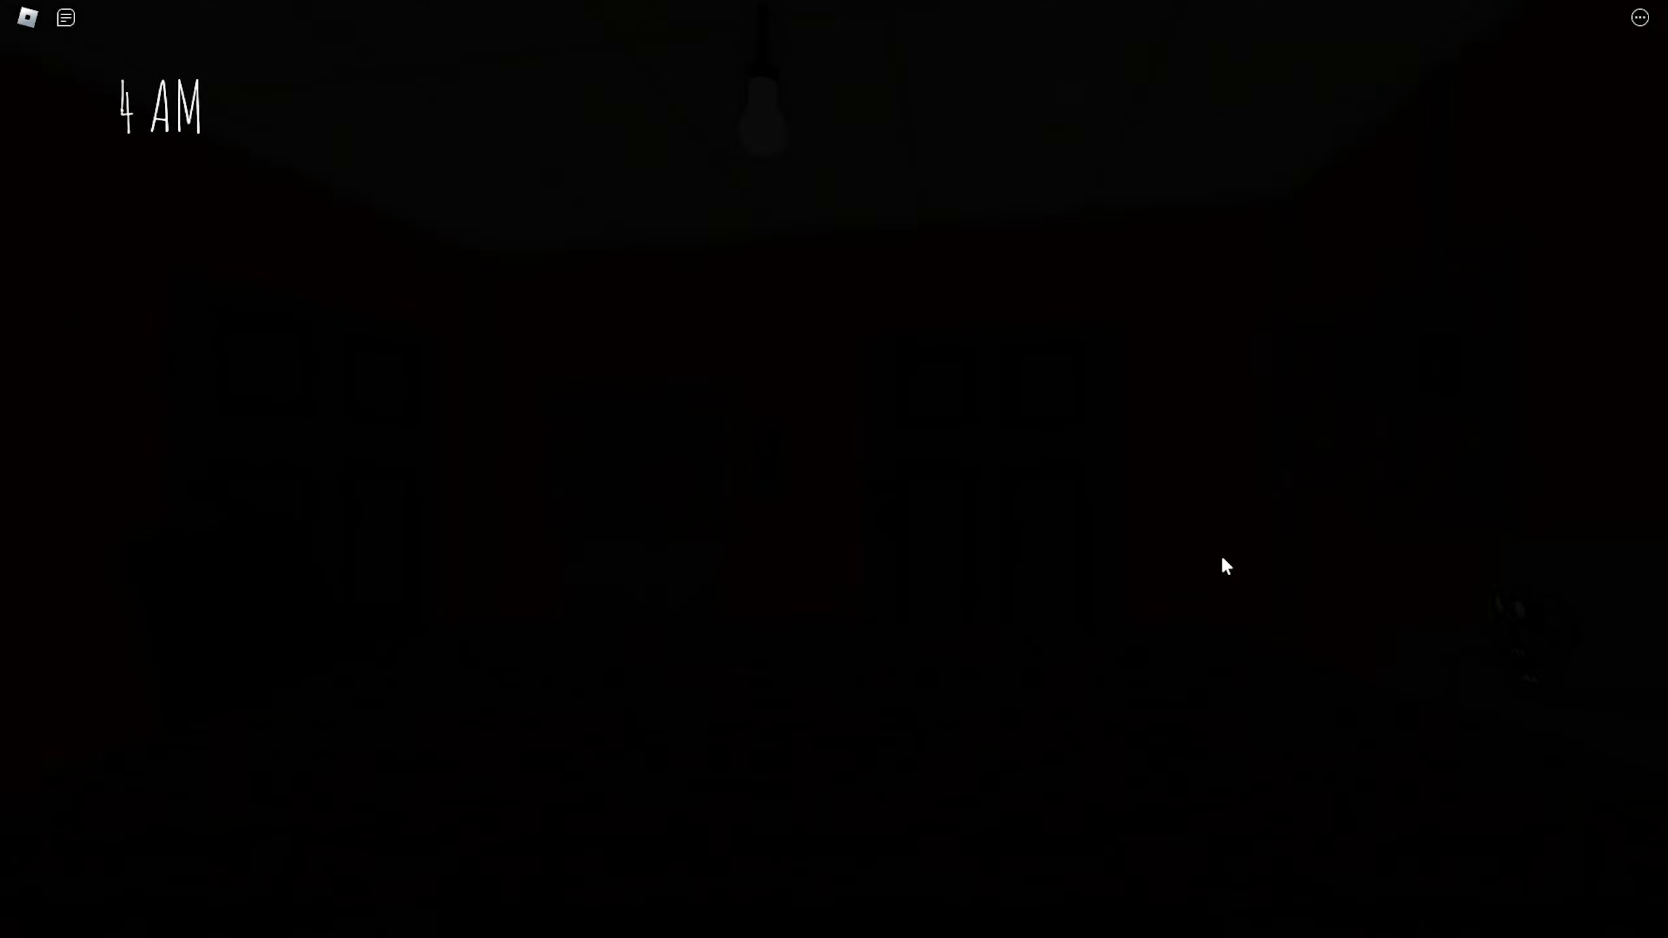
{"action": "left_click", "coordinate": [1439, 323]}
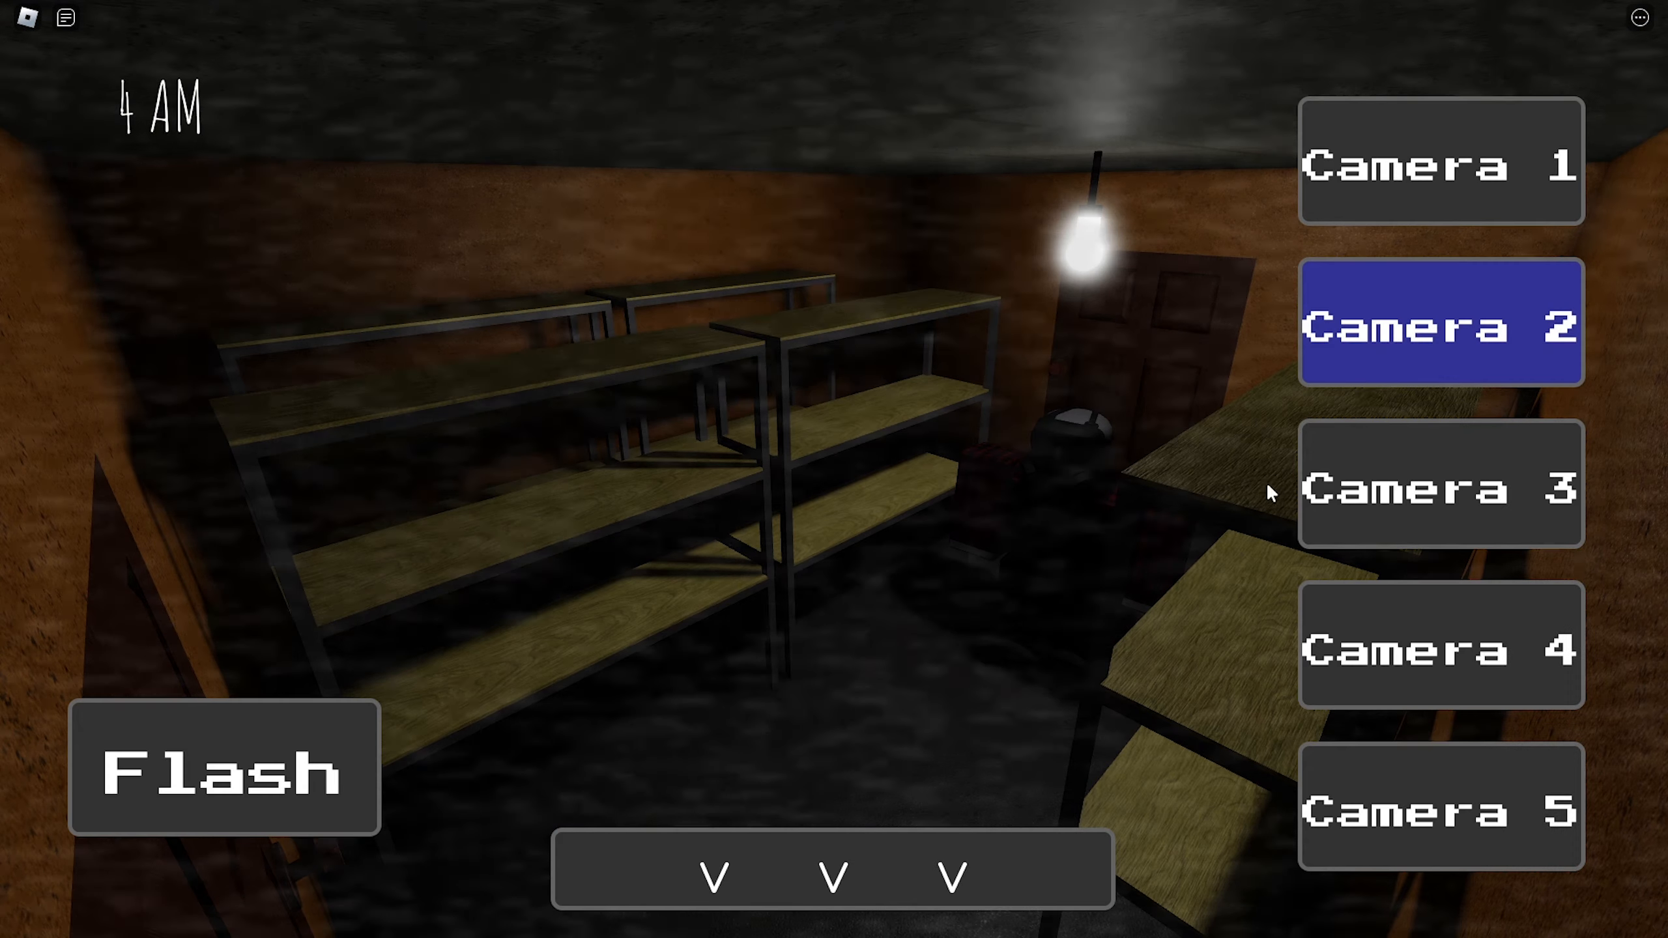
{"action": "left_click", "coordinate": [1439, 162]}
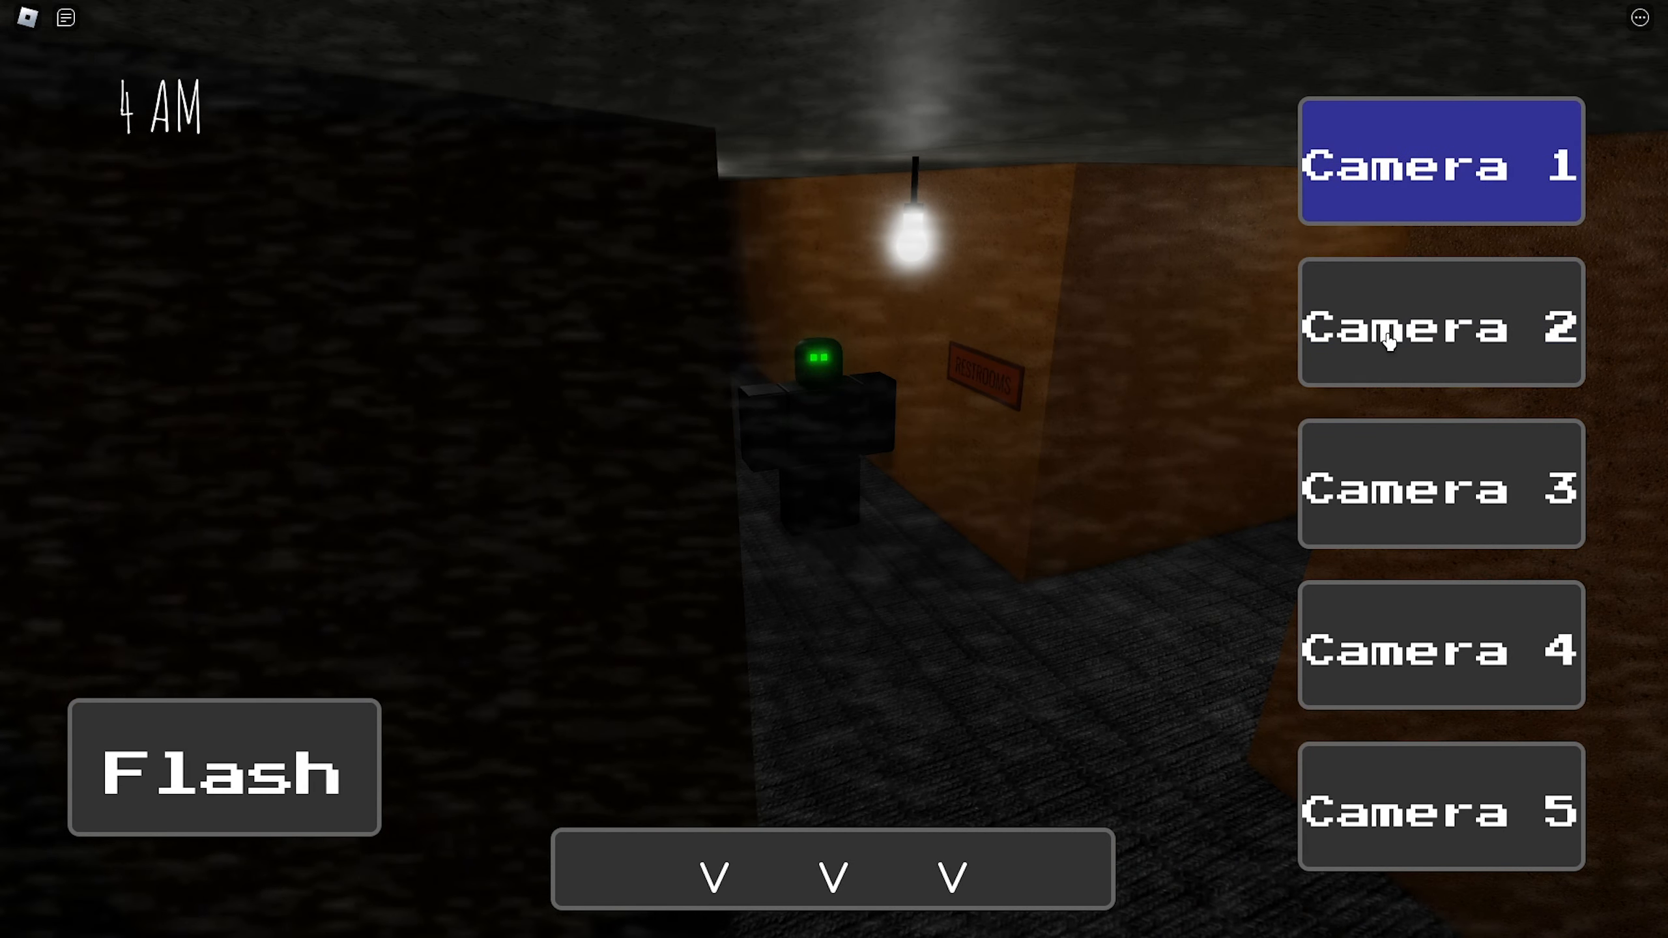
{"action": "mouse_move", "coordinate": [1273, 395]}
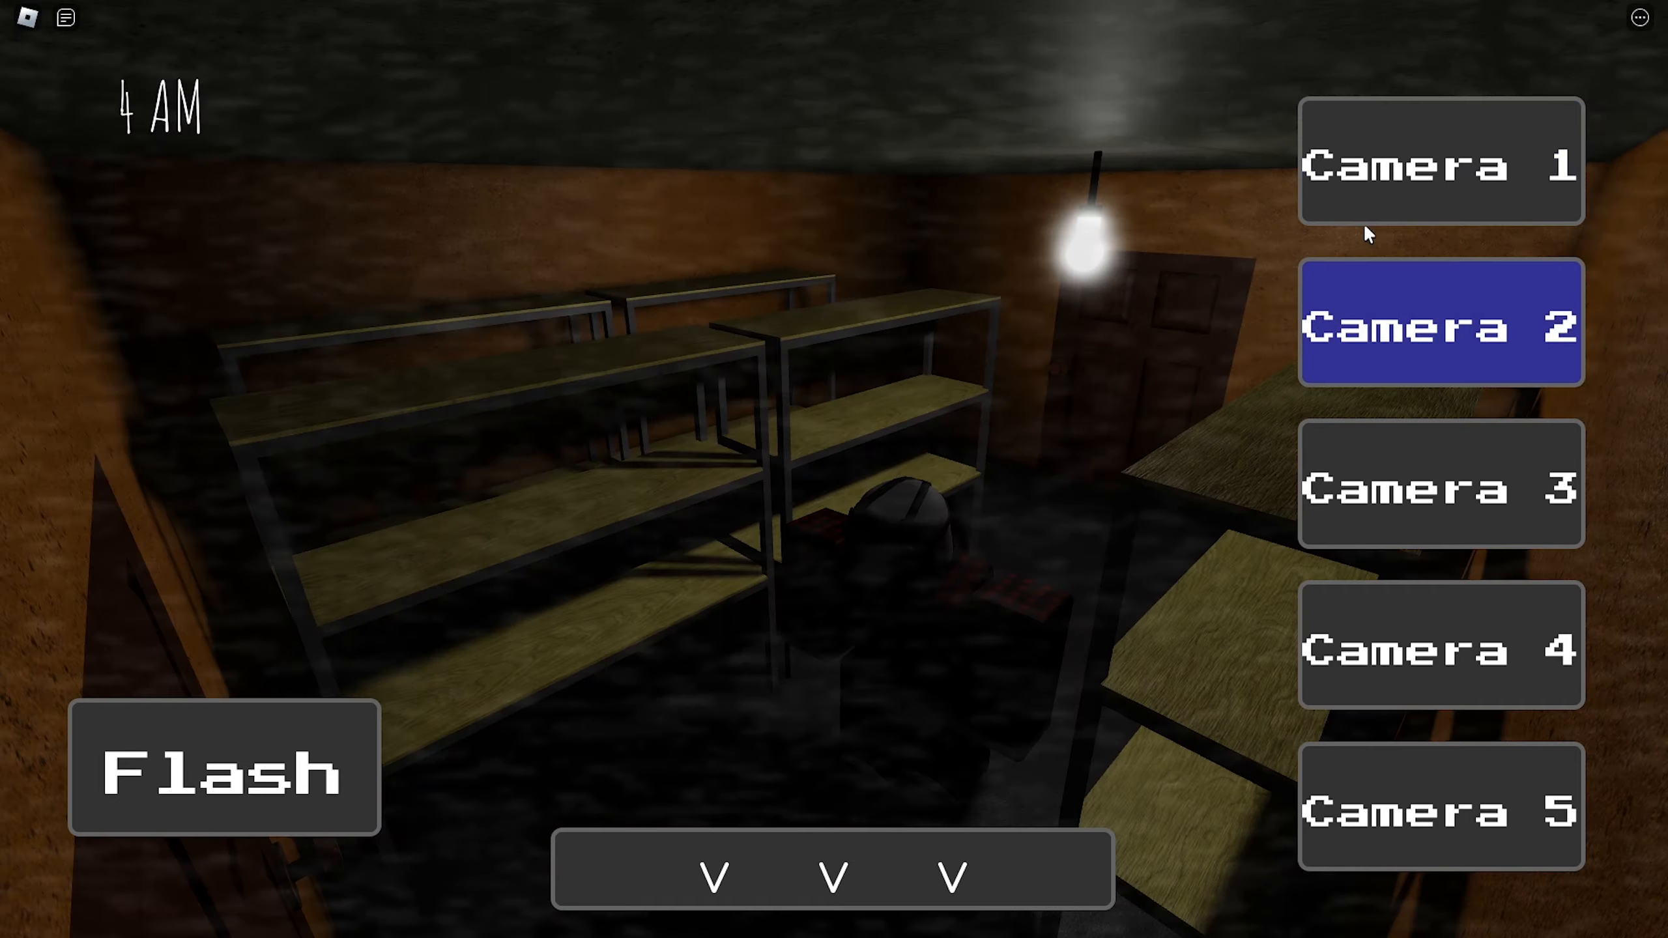
{"action": "left_click", "coordinate": [1439, 161]}
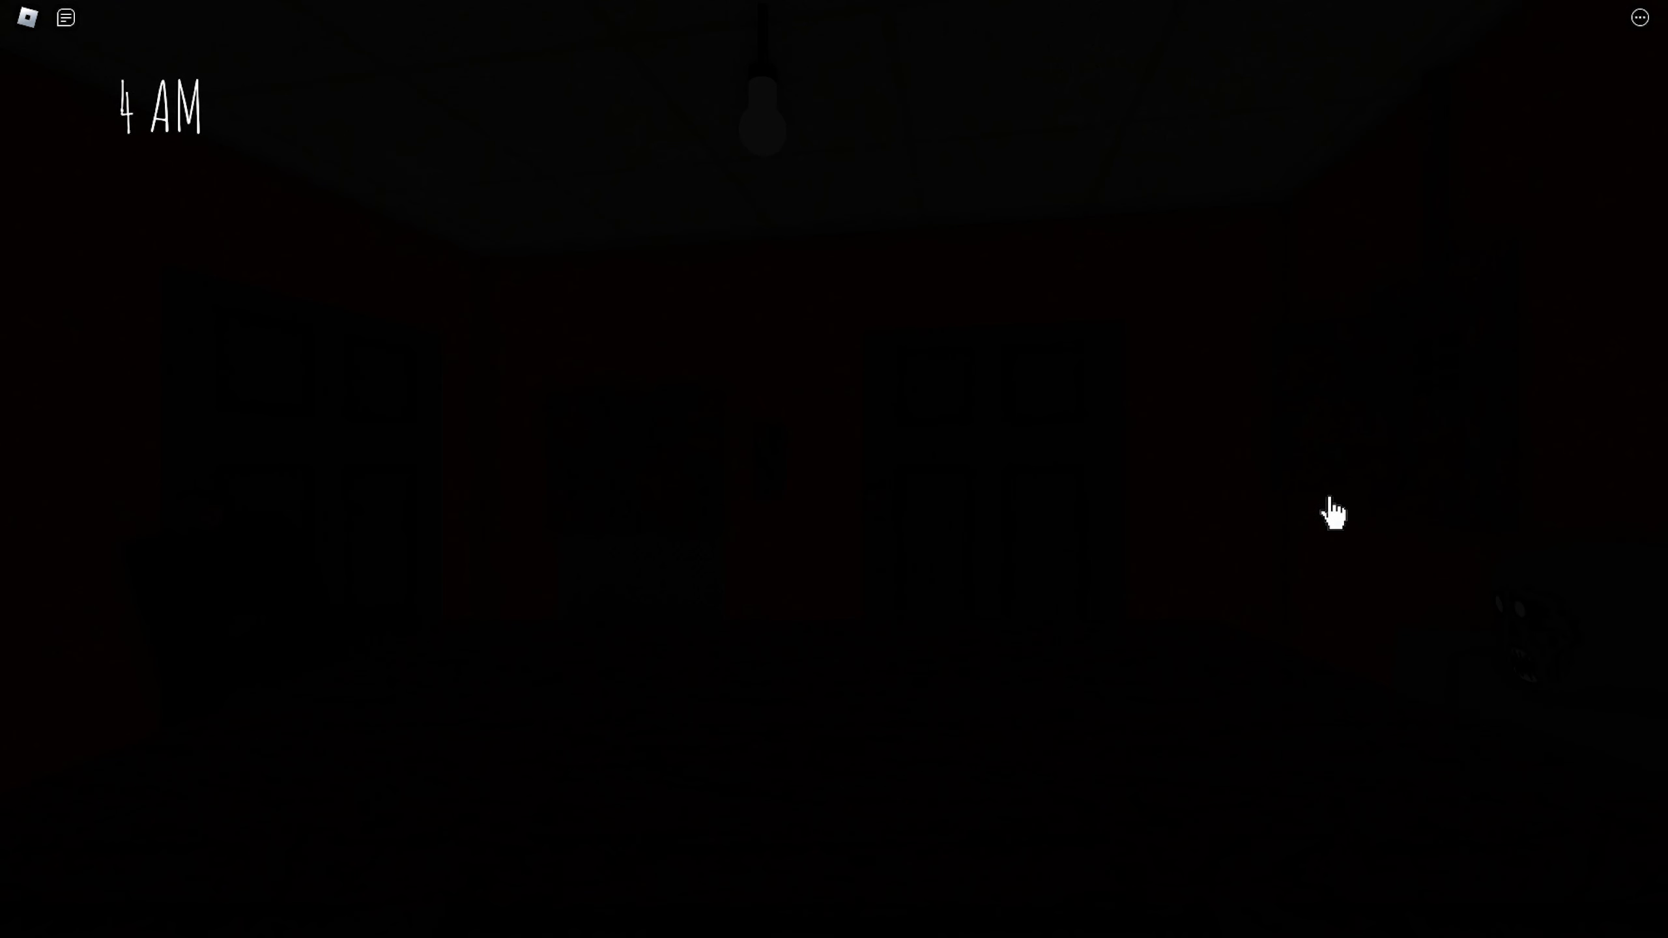
{"action": "left_click", "coordinate": [875, 65]}
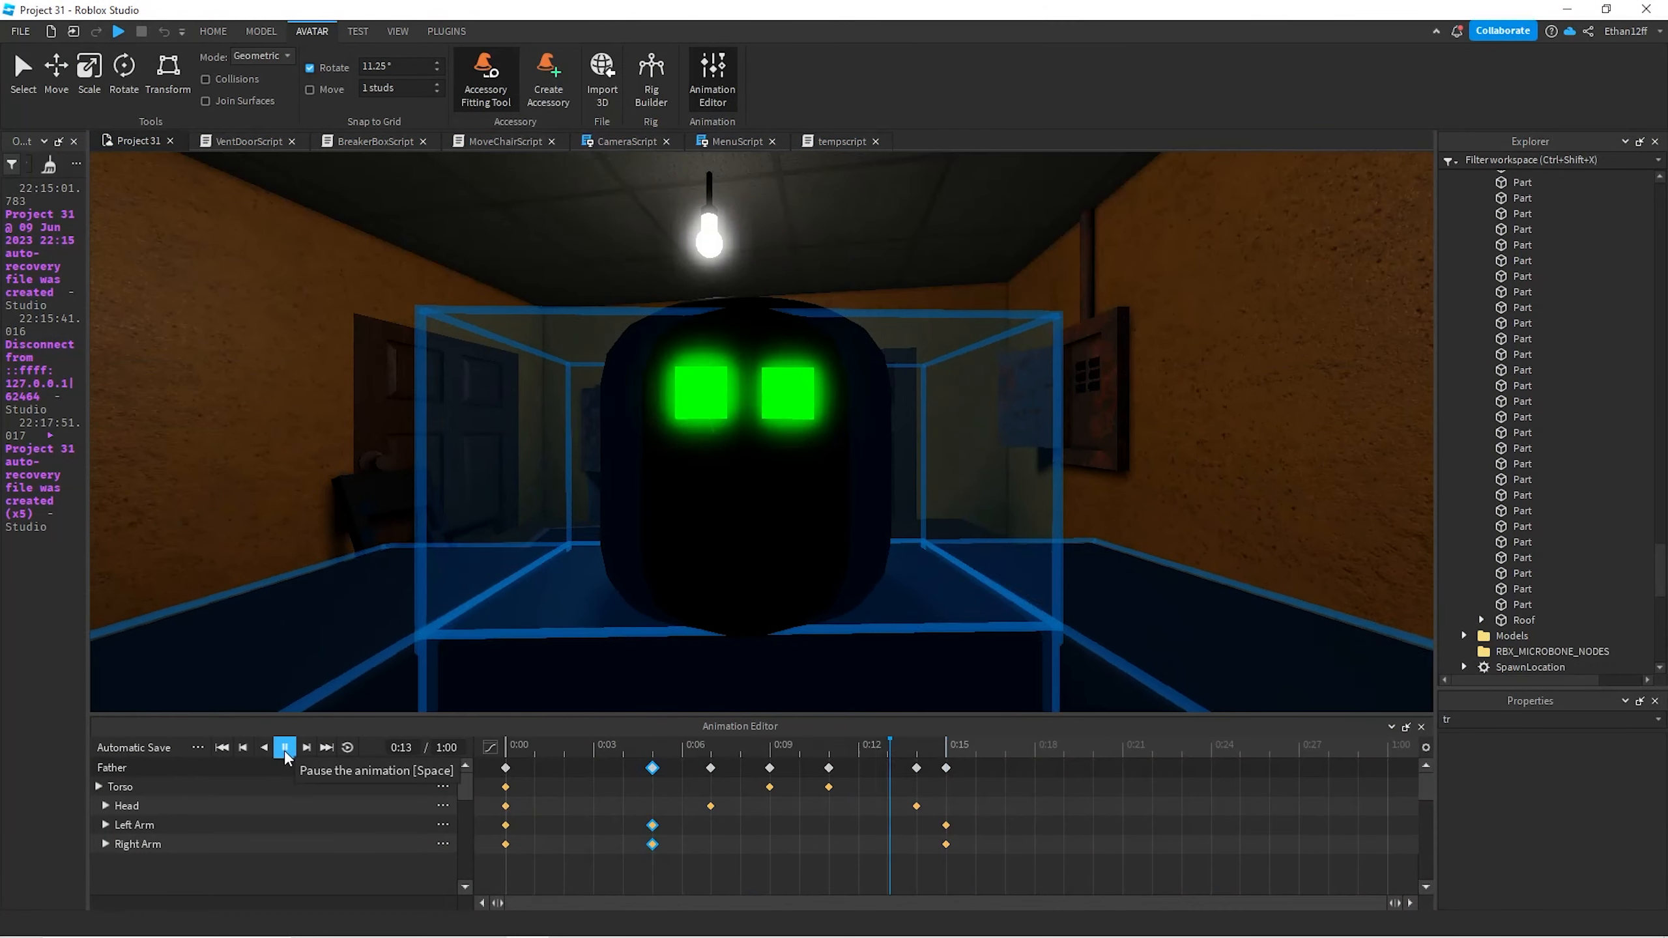
- Pause the Father rig's animation preview at 0:15, then replay it
{"action": "left_click", "coordinate": [284, 746]}
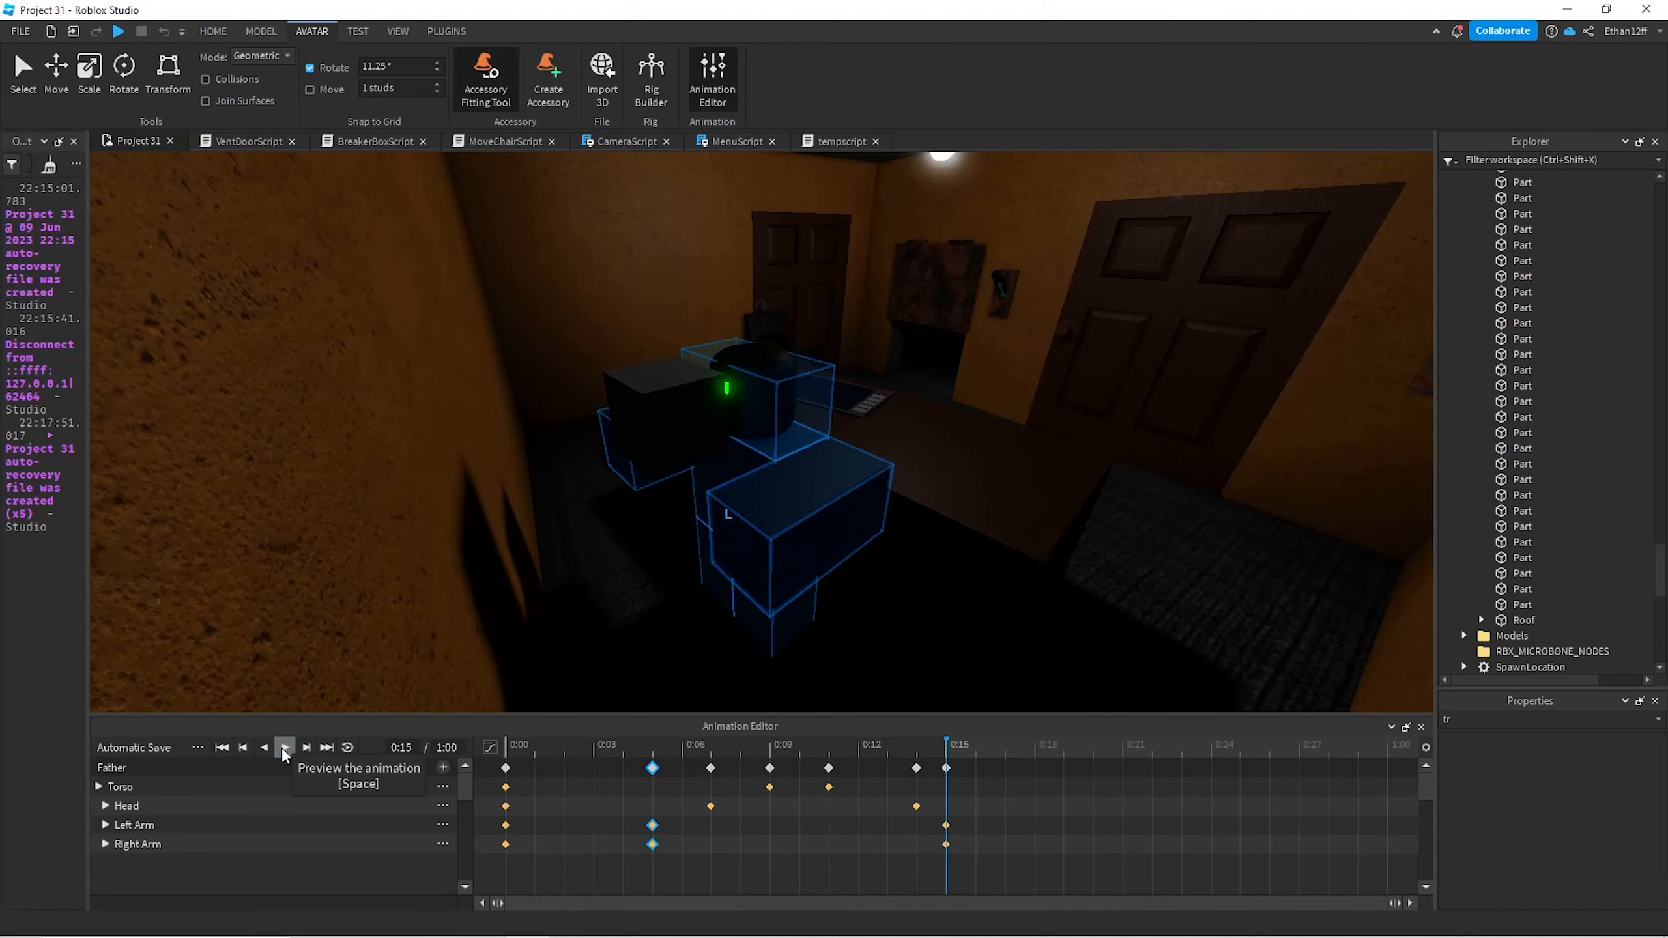
{"action": "left_click", "coordinate": [119, 31]}
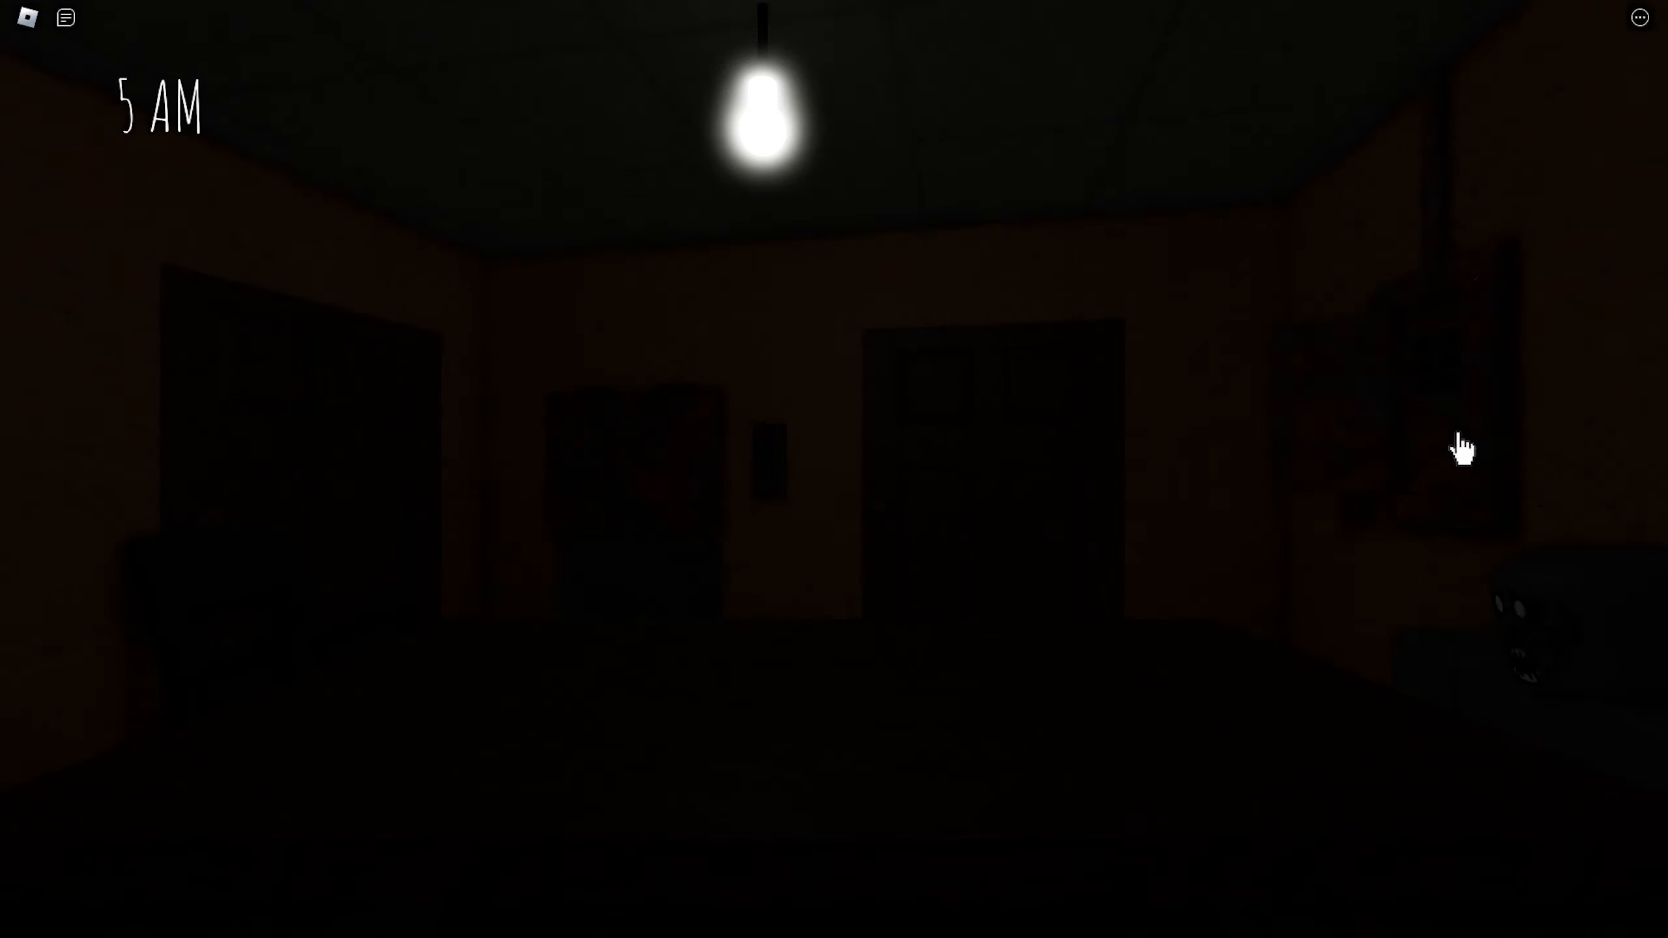
- At 5 AM raise the monitor and check the hallway camera's green-eyed monster
{"action": "left_click", "coordinate": [1439, 323]}
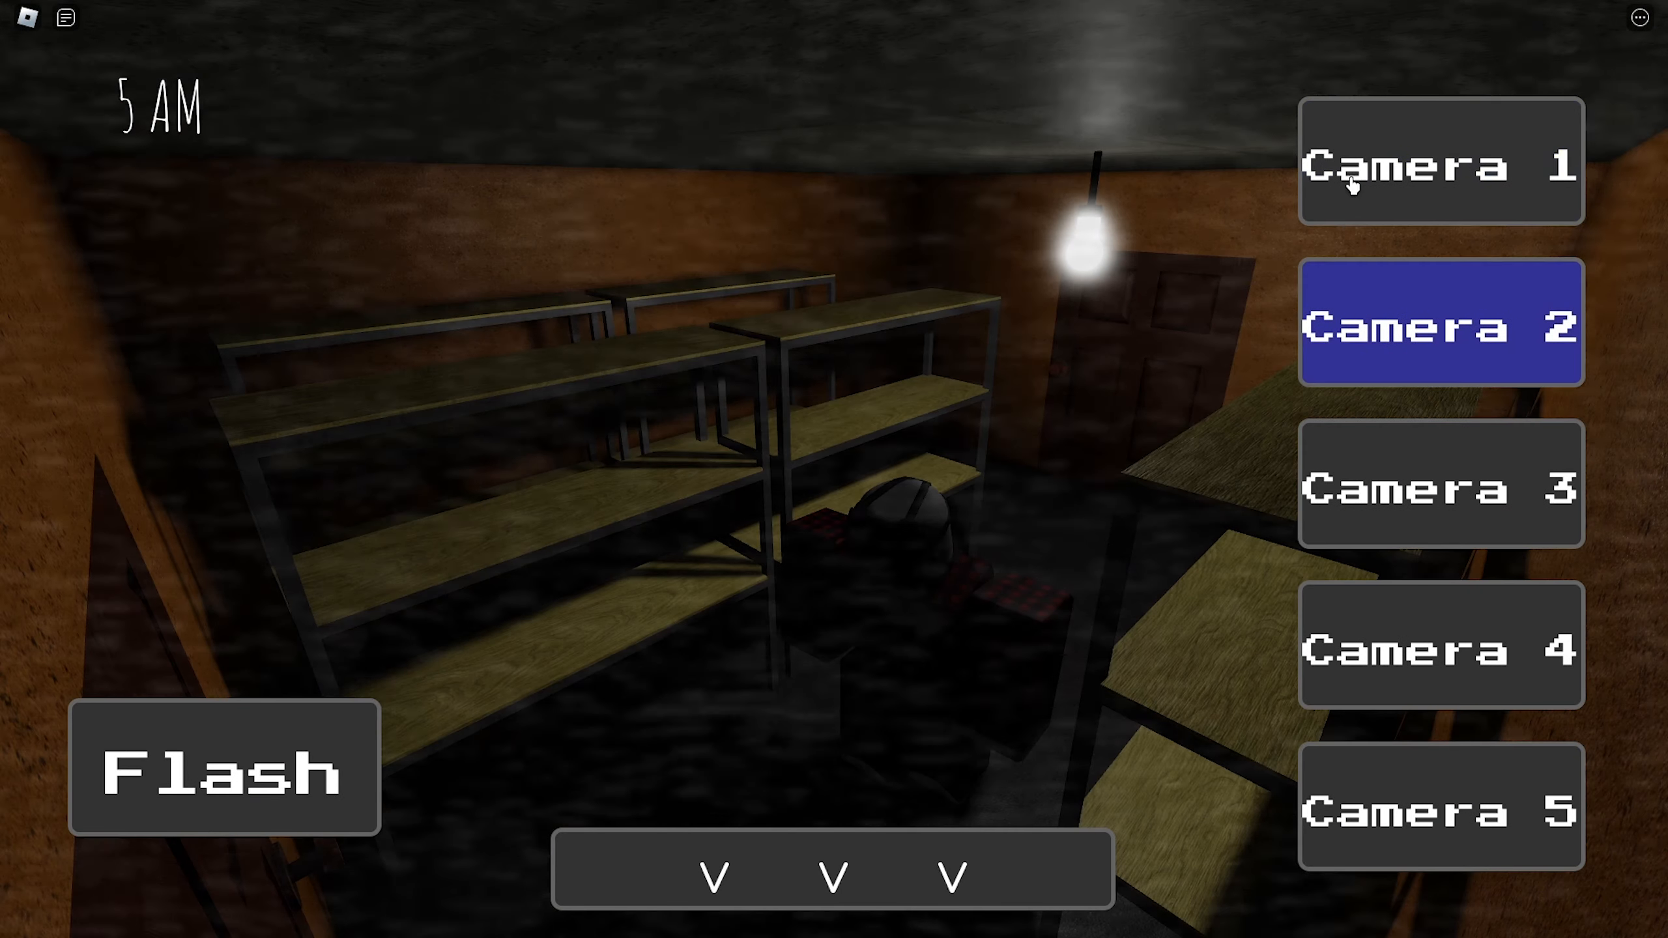
{"action": "left_click", "coordinate": [1439, 161]}
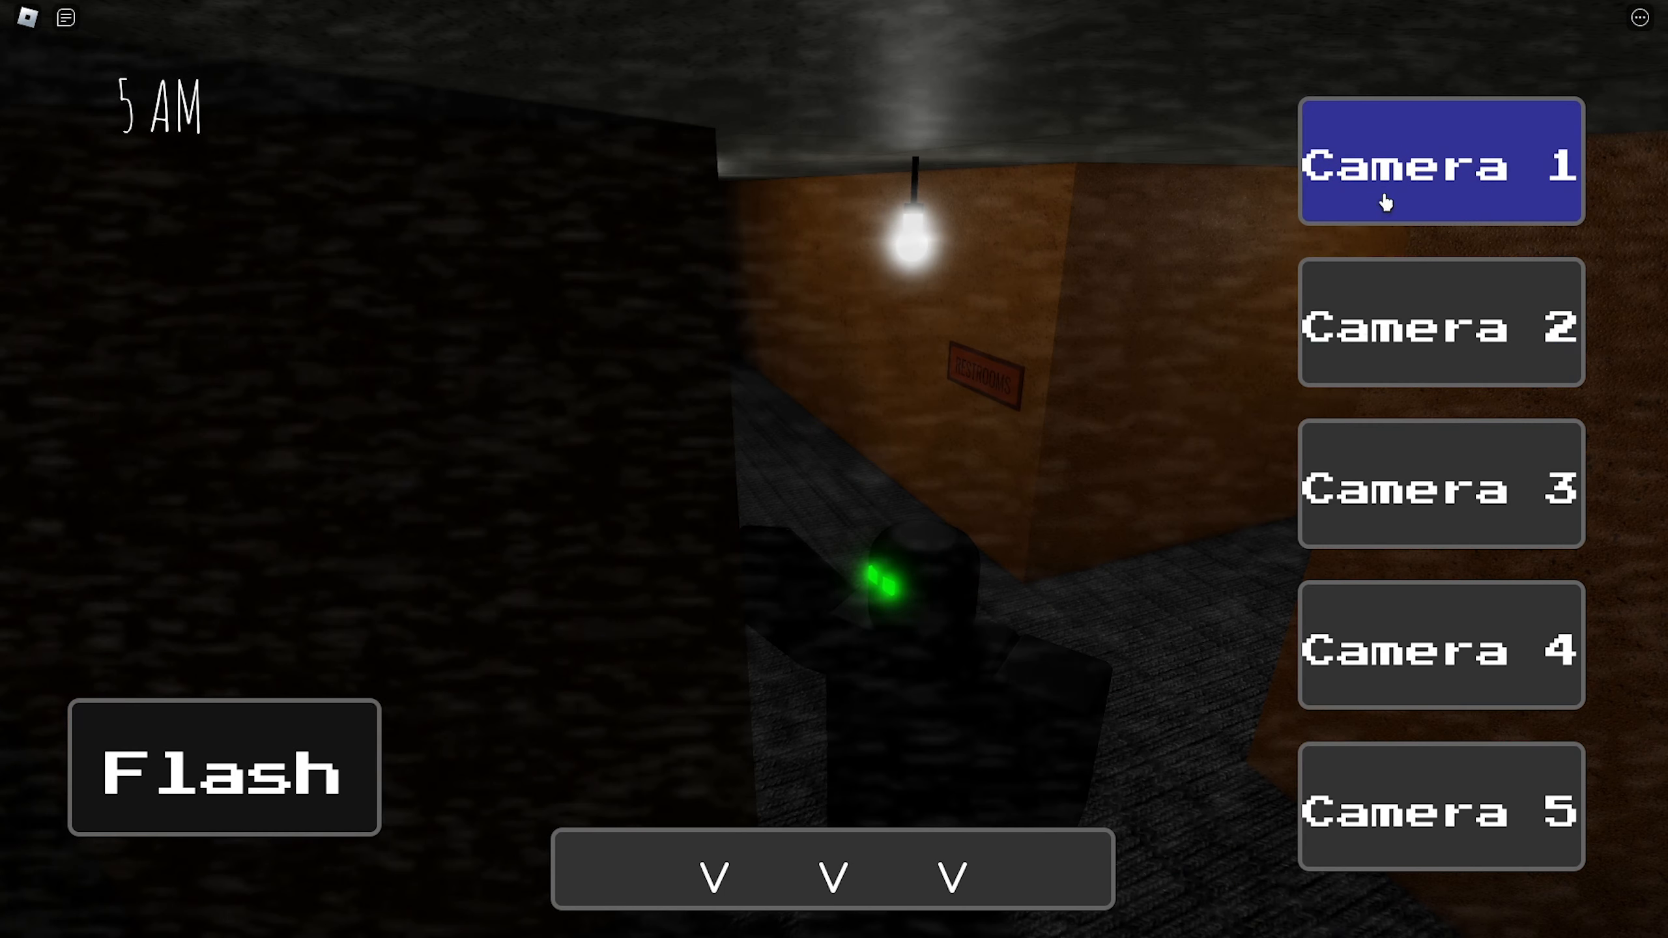
{"action": "left_click", "coordinate": [1439, 323]}
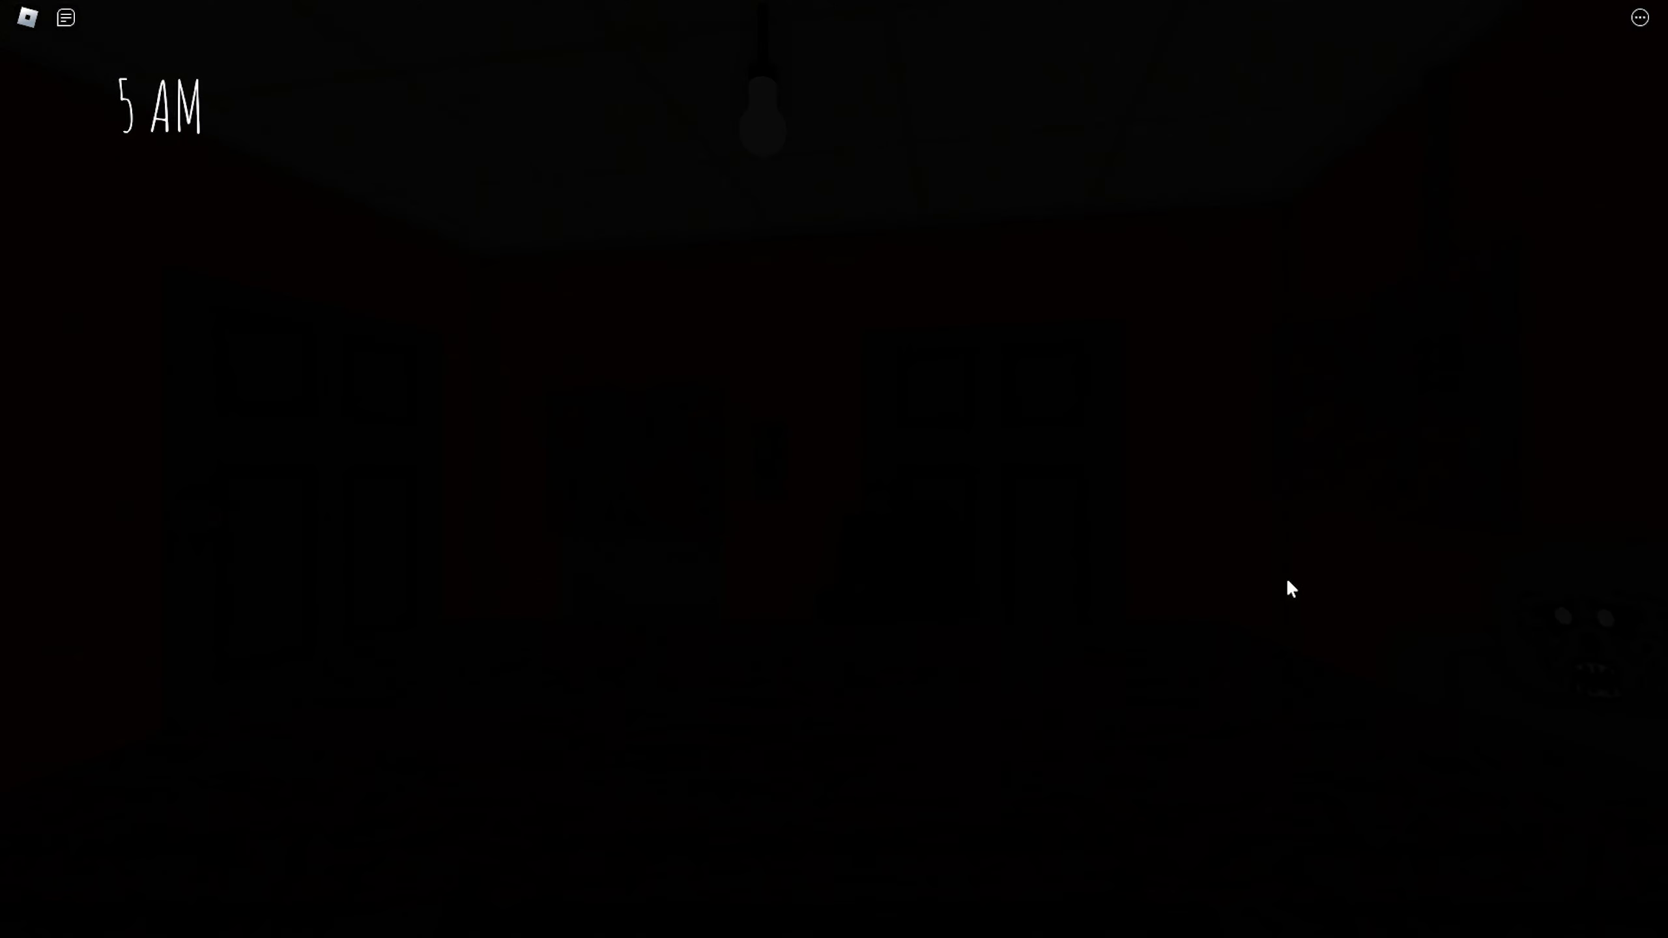
{"action": "mouse_move", "coordinate": [1298, 566]}
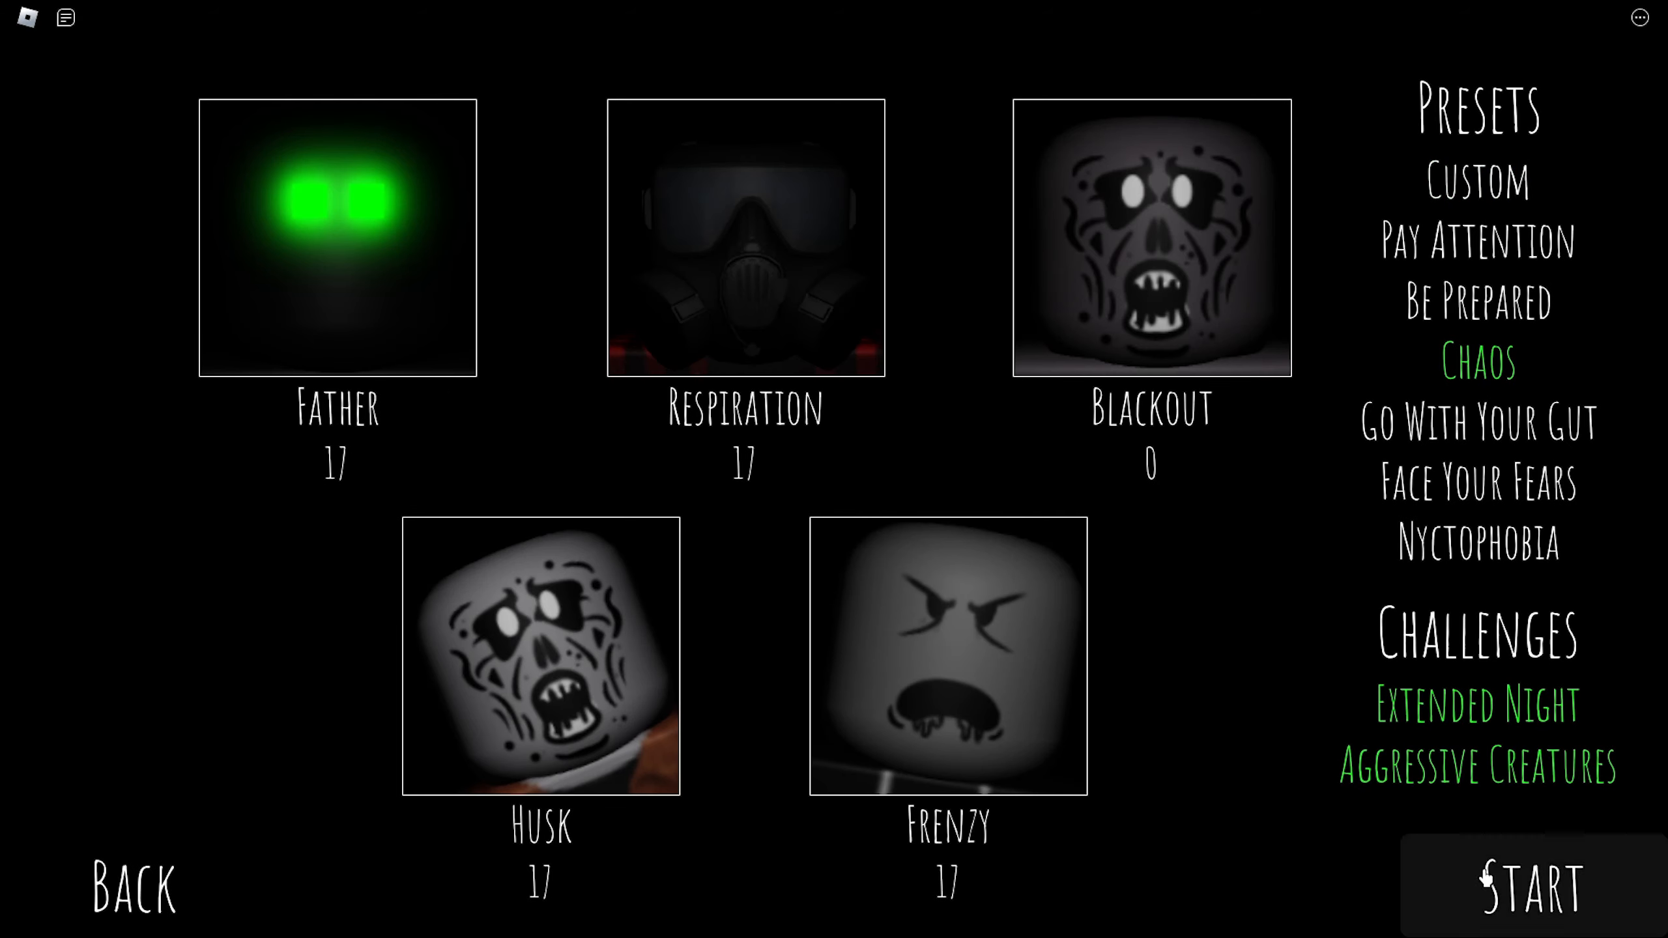
- Start a new night and check the hallway and storage room cameras
{"action": "left_click", "coordinate": [1529, 886]}
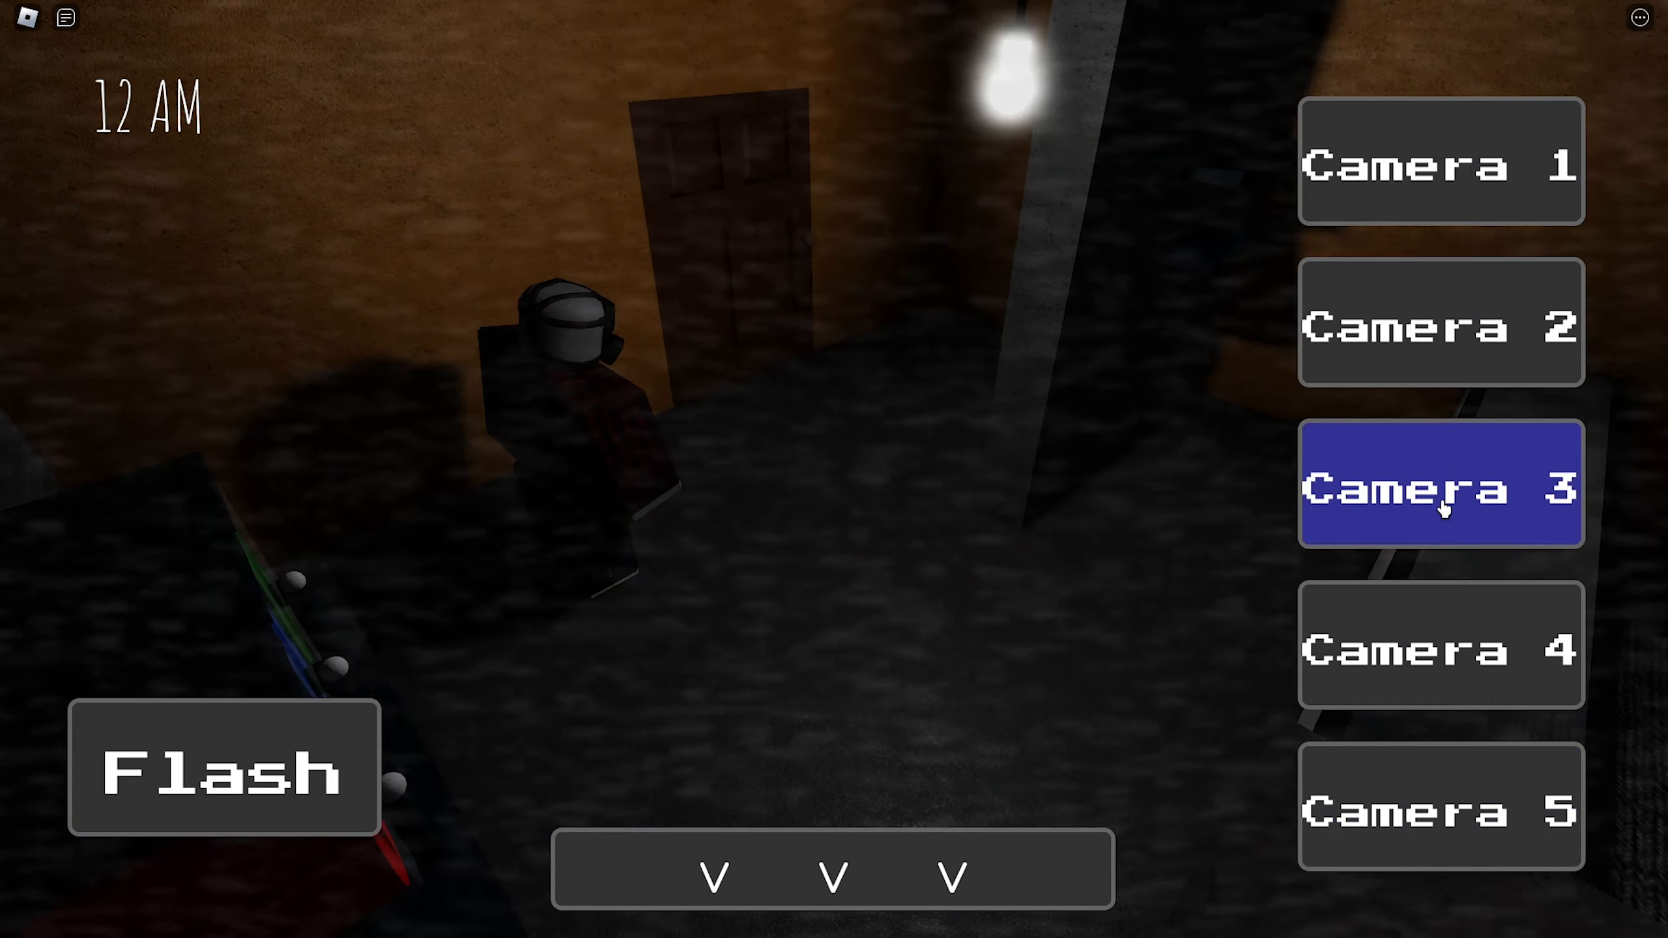
{"action": "left_click", "coordinate": [1441, 162]}
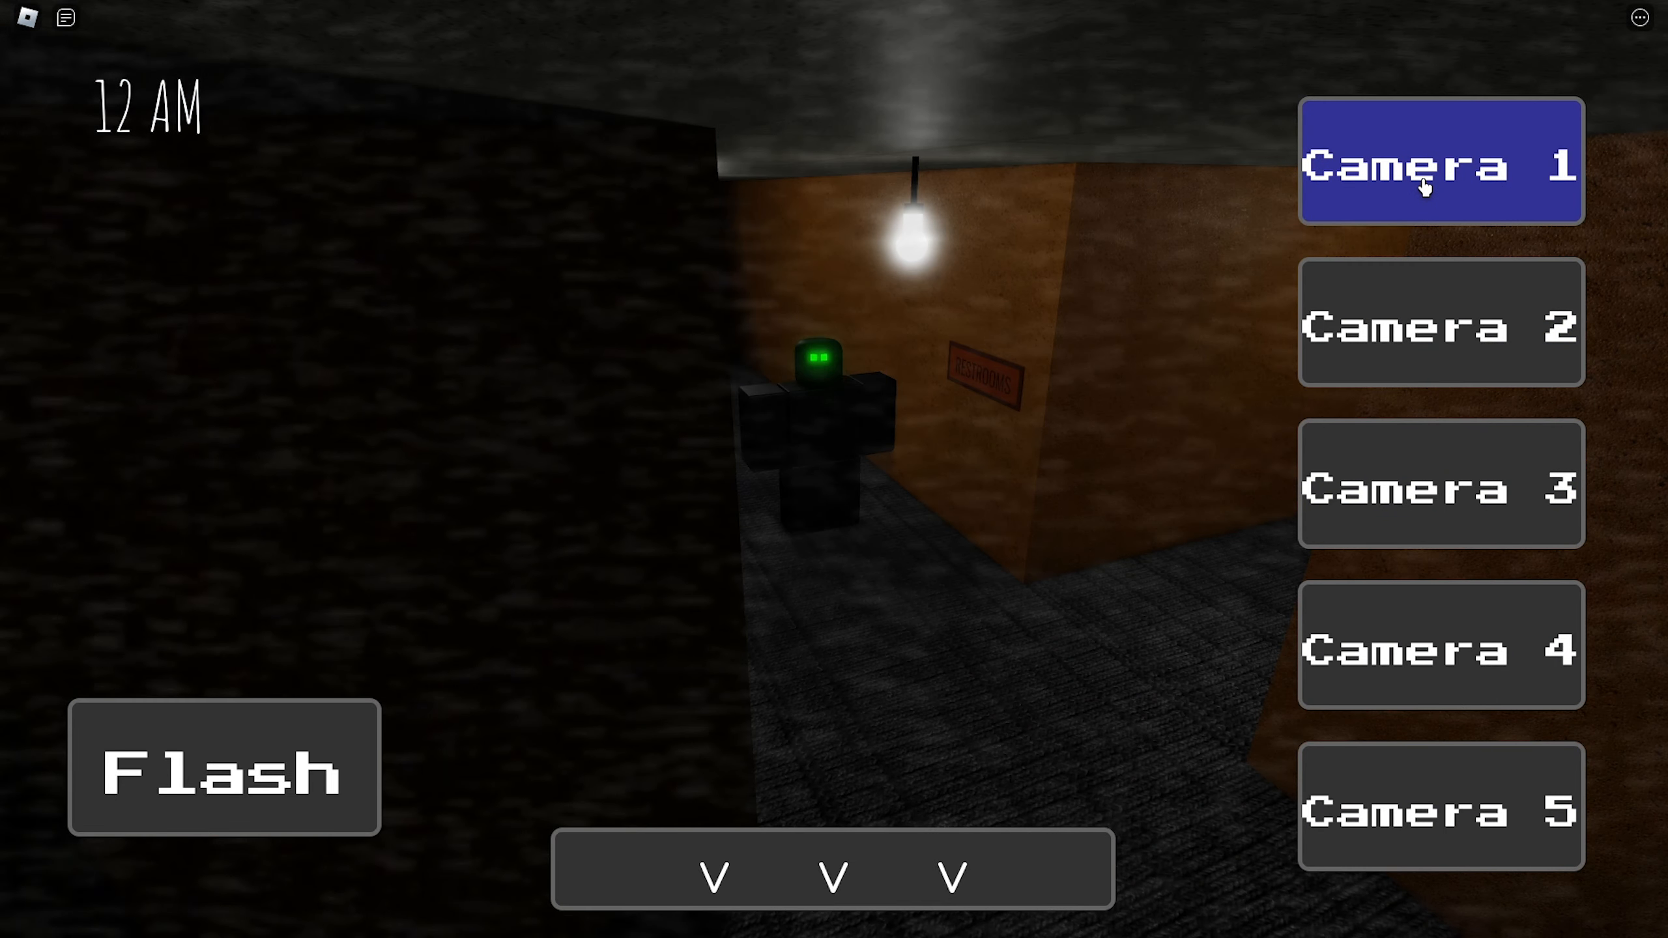
{"action": "left_click", "coordinate": [1439, 323]}
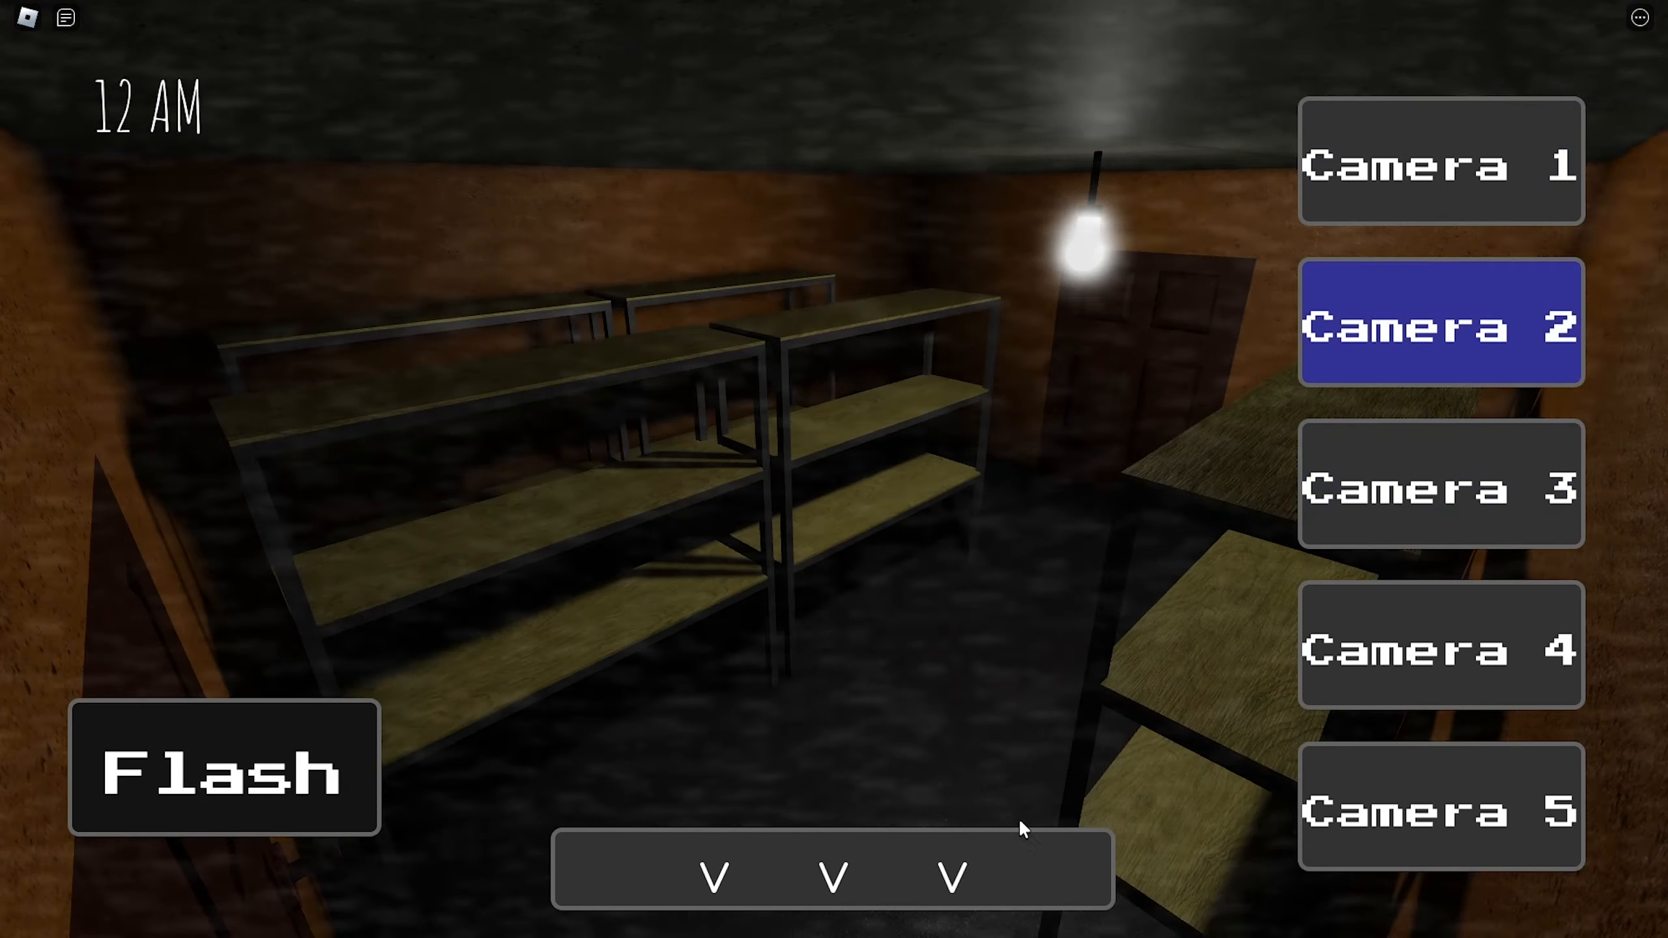
- Cycle through Camera 5, Camera 2, Camera 4, then the Camera 1 hallway
{"action": "left_click", "coordinate": [1439, 805]}
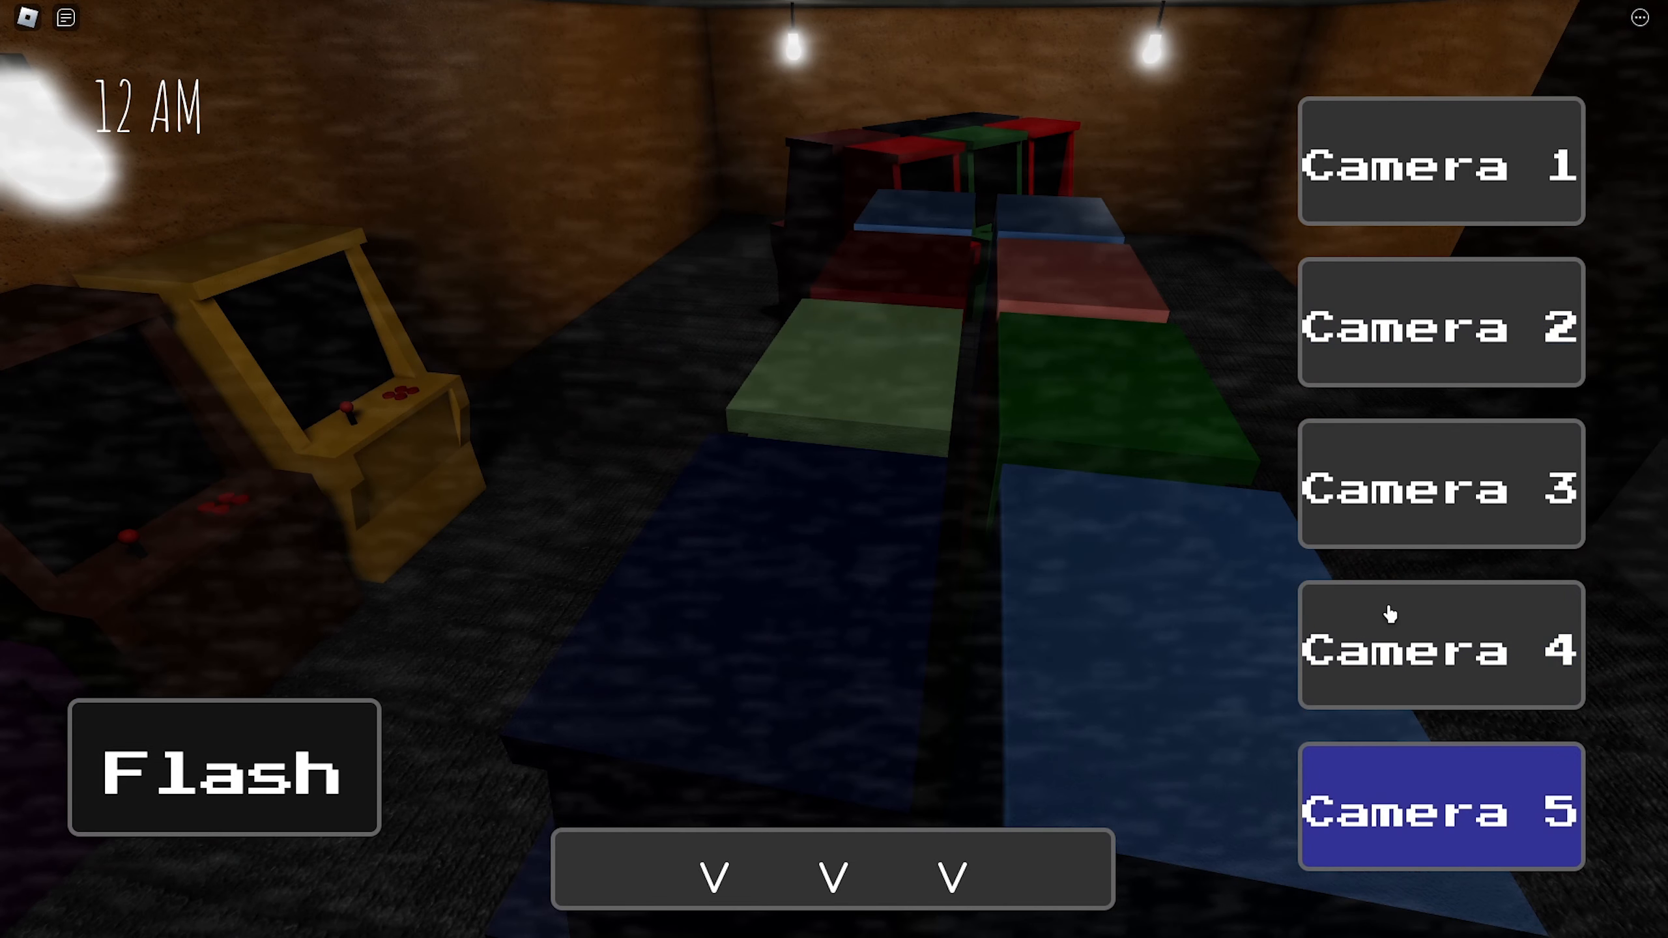
{"action": "left_click", "coordinate": [1440, 323]}
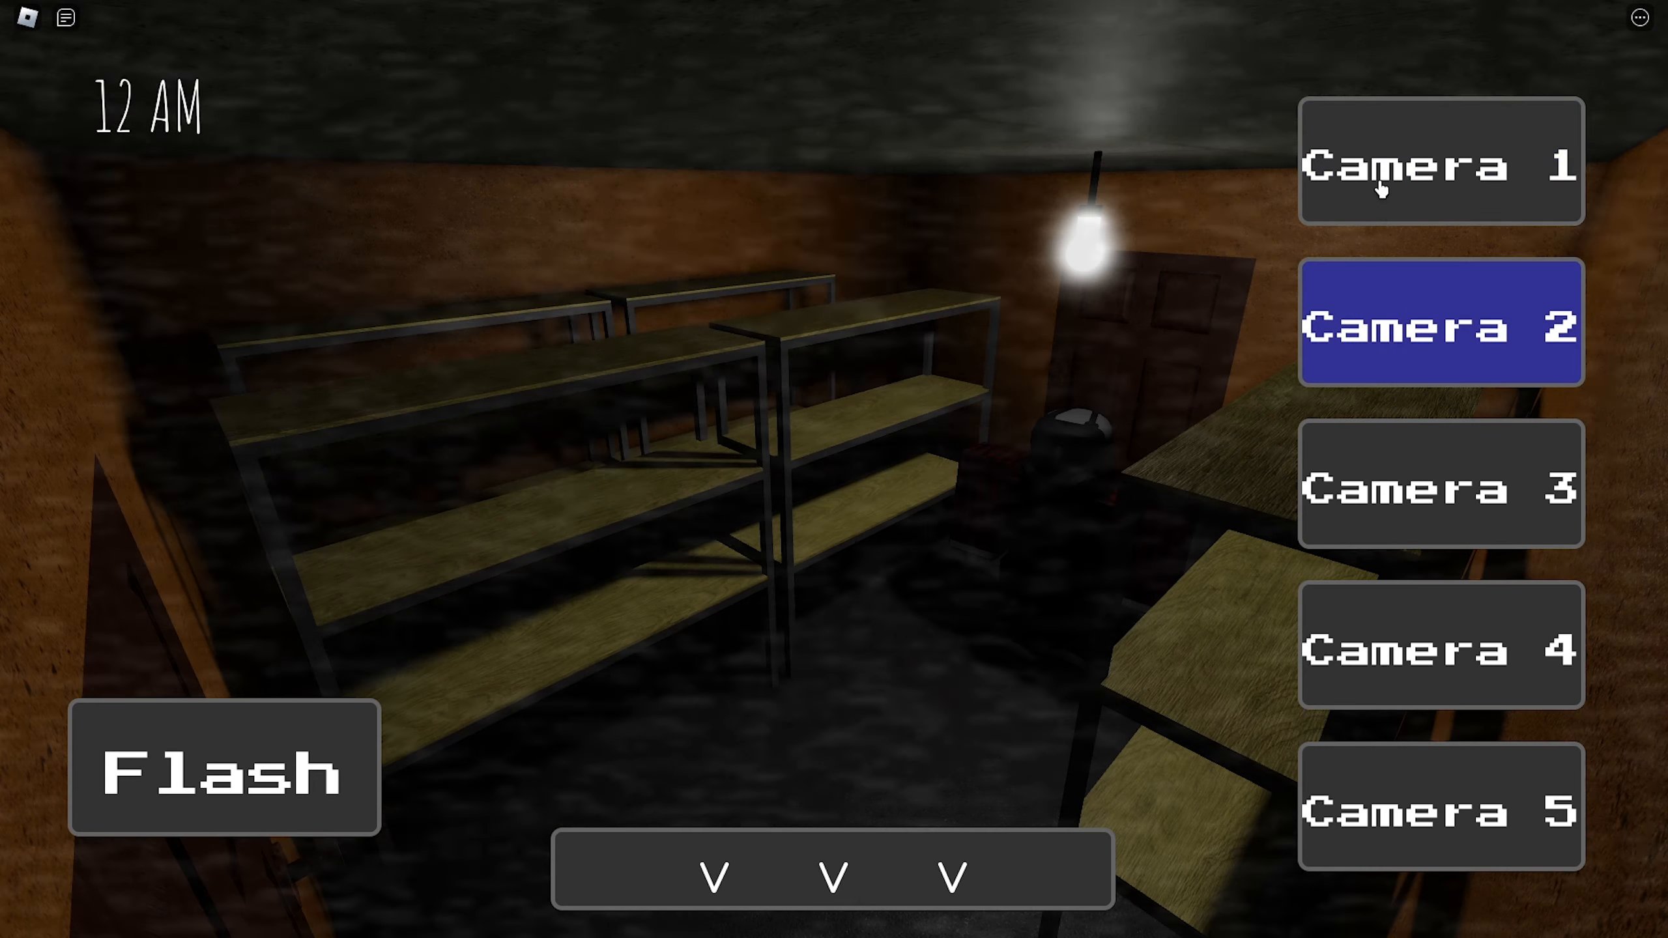
{"action": "left_click", "coordinate": [1439, 646]}
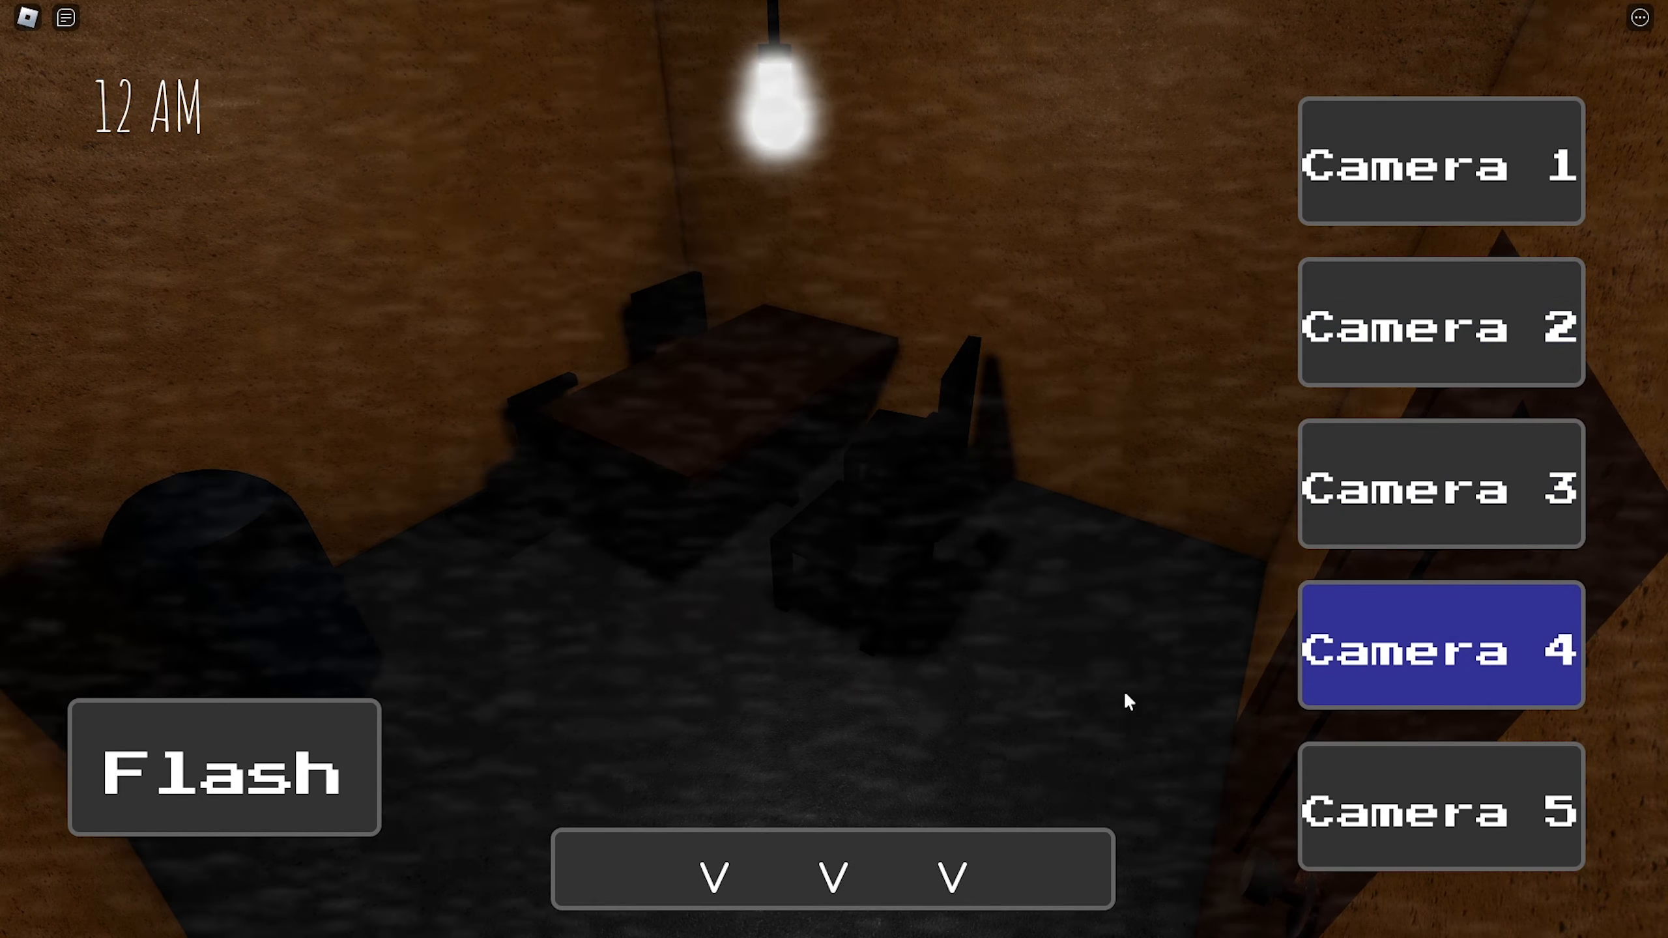
{"action": "left_click", "coordinate": [1439, 159]}
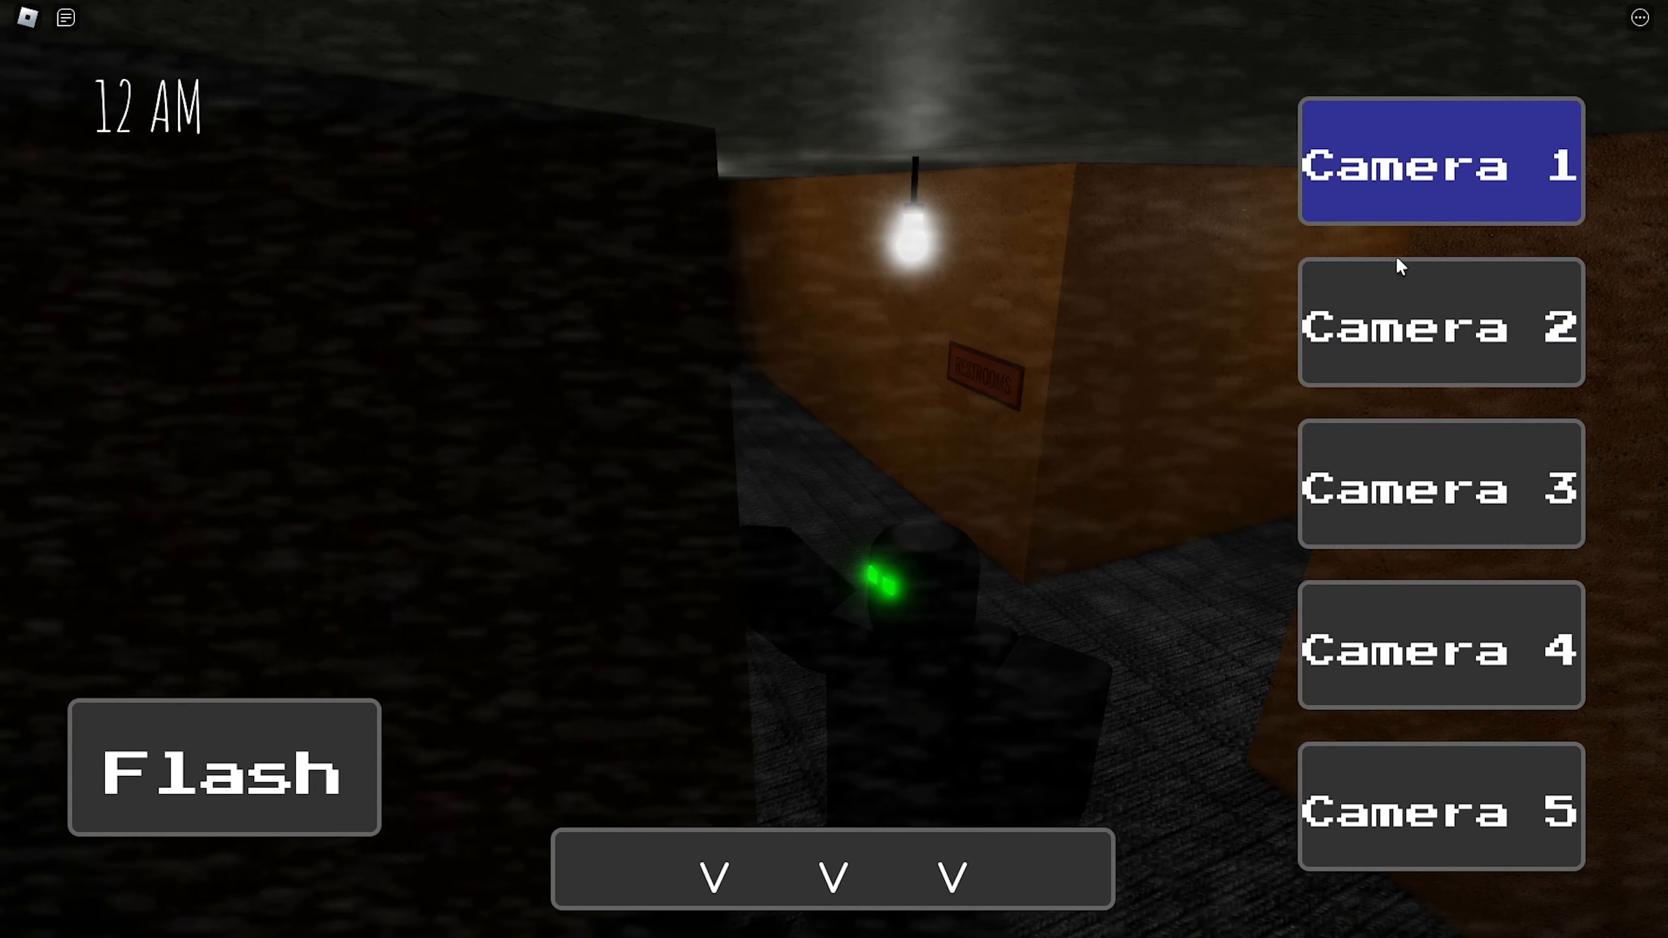
- Flash the hallway figure, then flip between the Camera 2 and Camera 1 feeds
{"action": "left_click", "coordinate": [223, 766]}
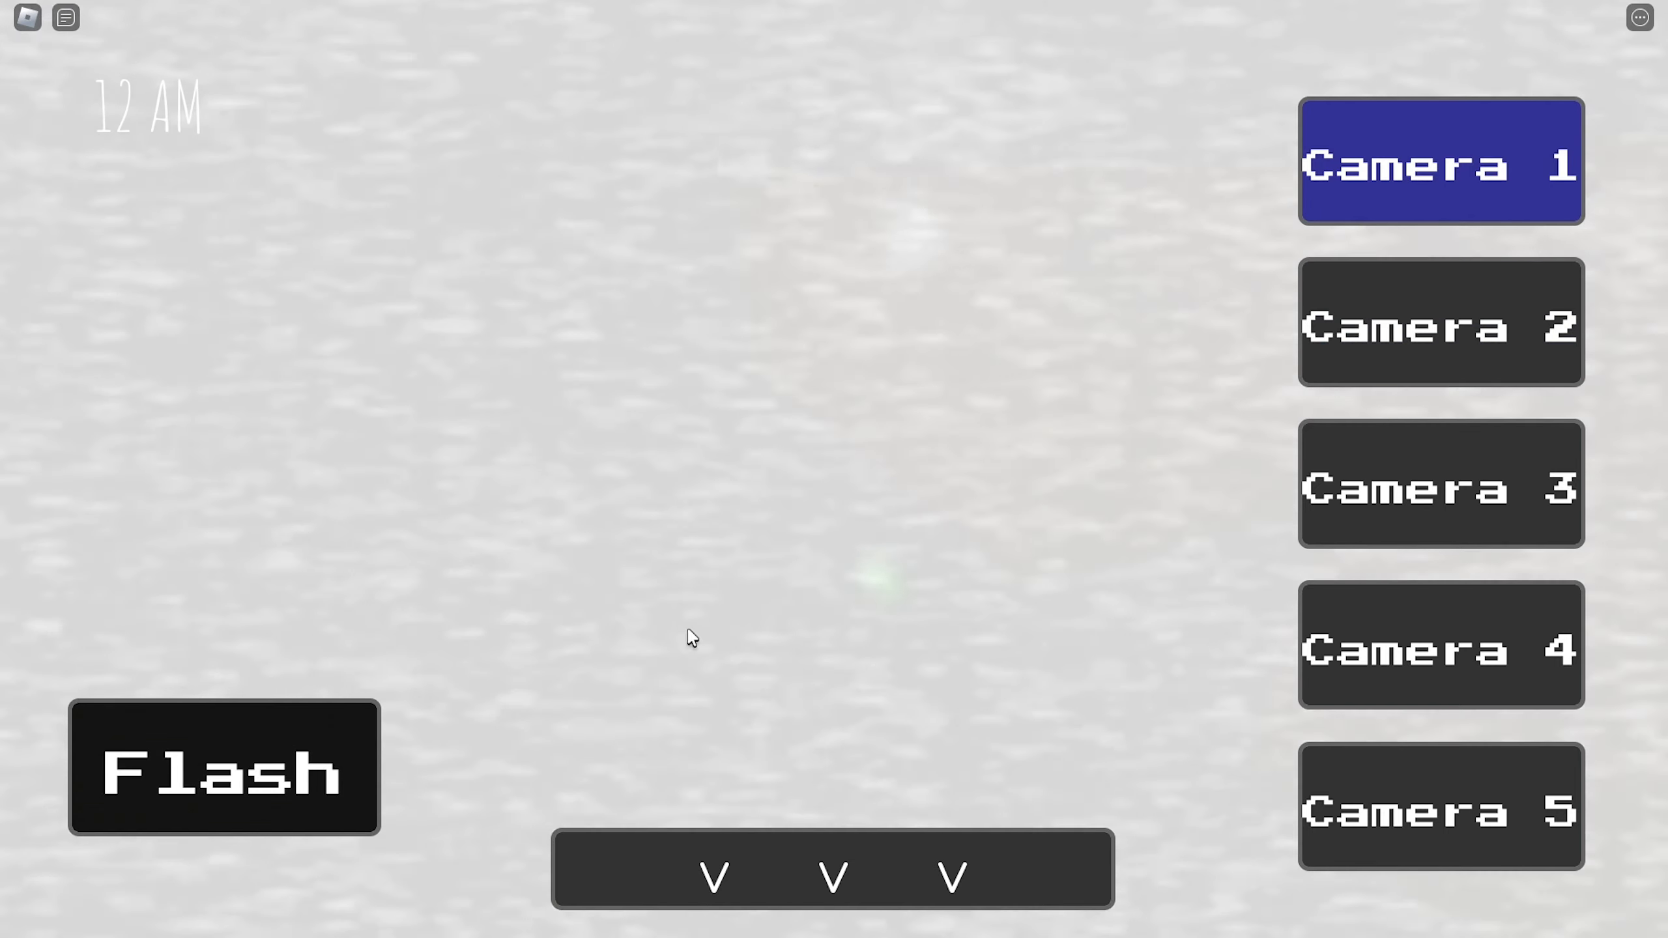
{"action": "left_click", "coordinate": [1439, 323]}
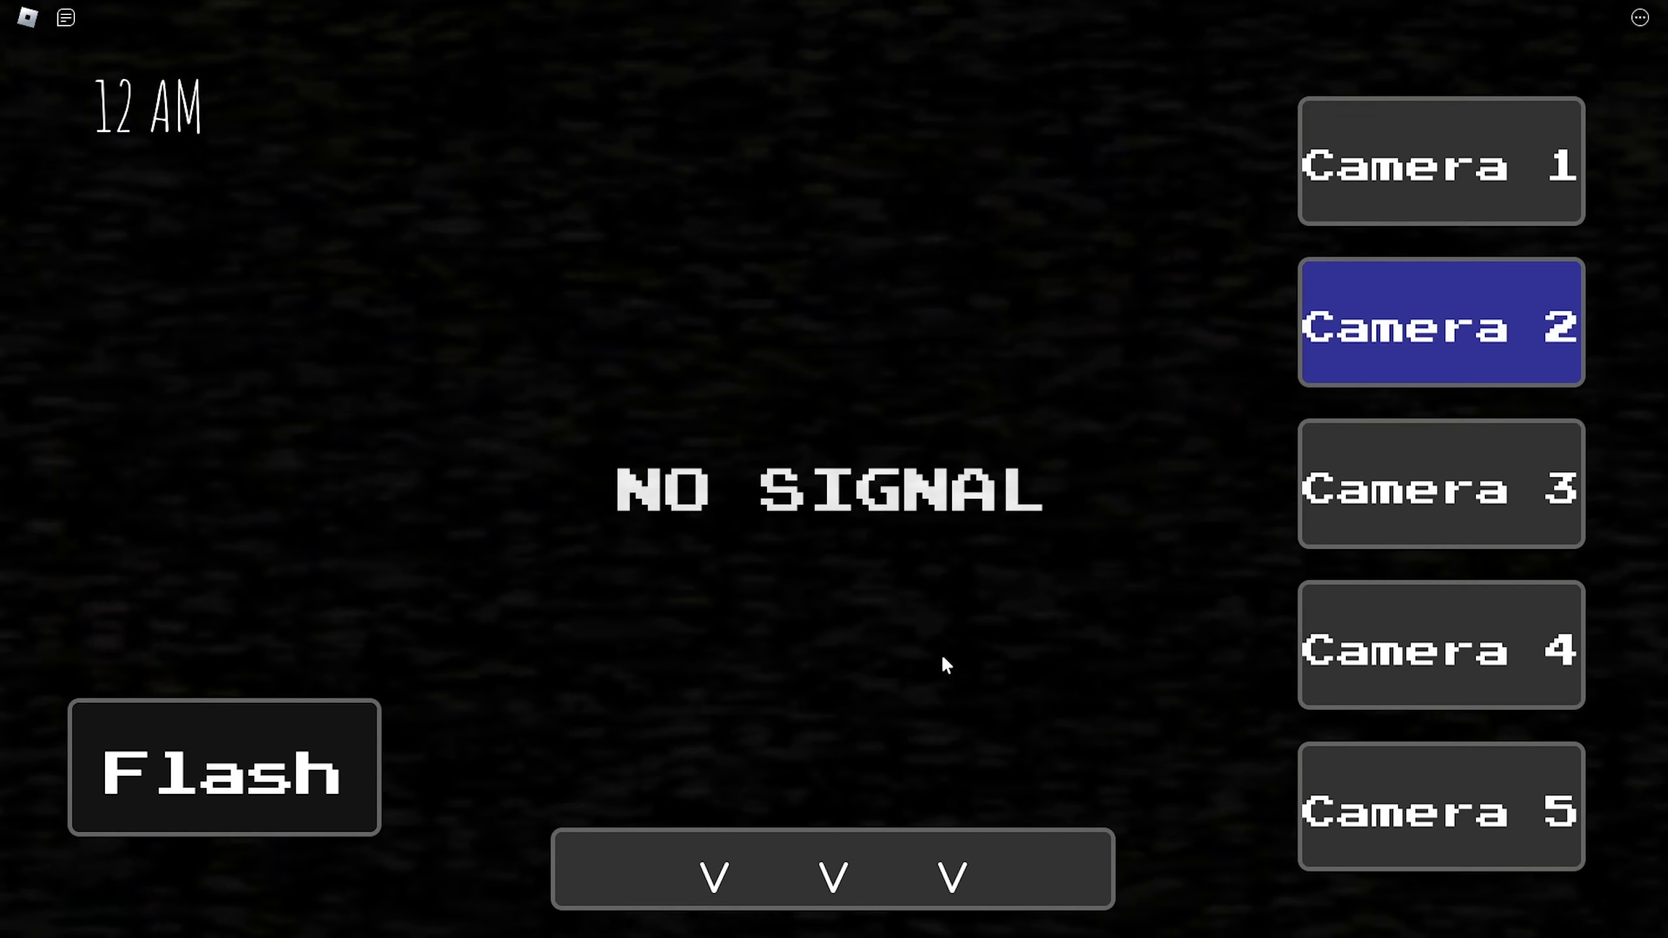
{"action": "left_click", "coordinate": [1439, 161]}
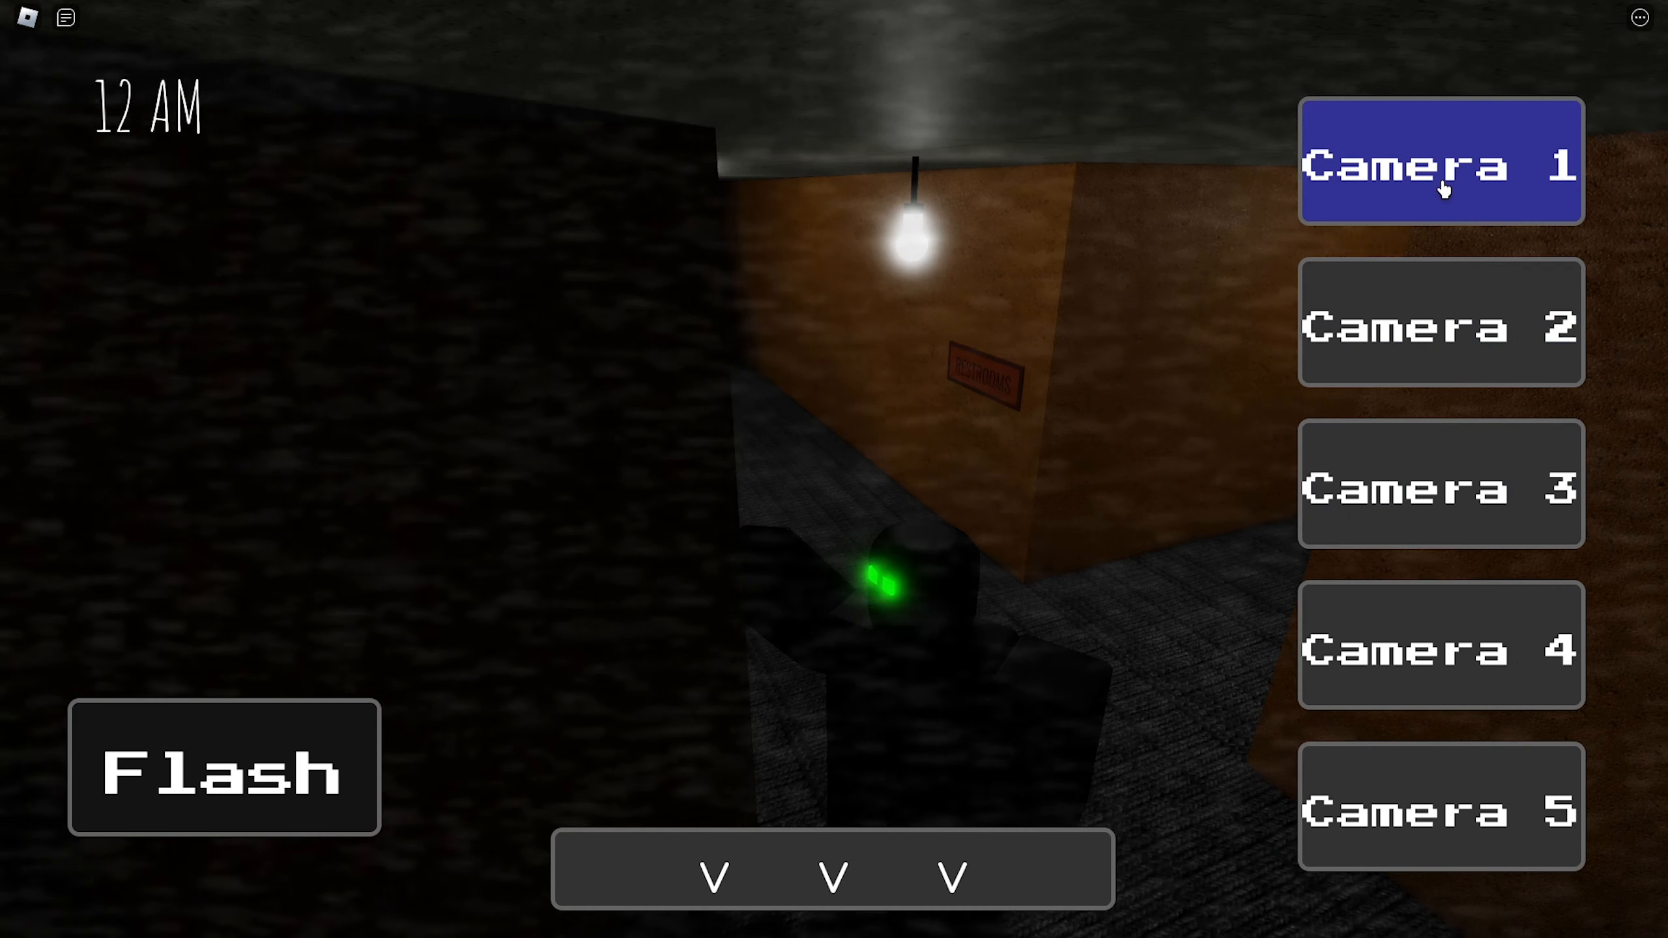
{"action": "mouse_move", "coordinate": [1385, 490]}
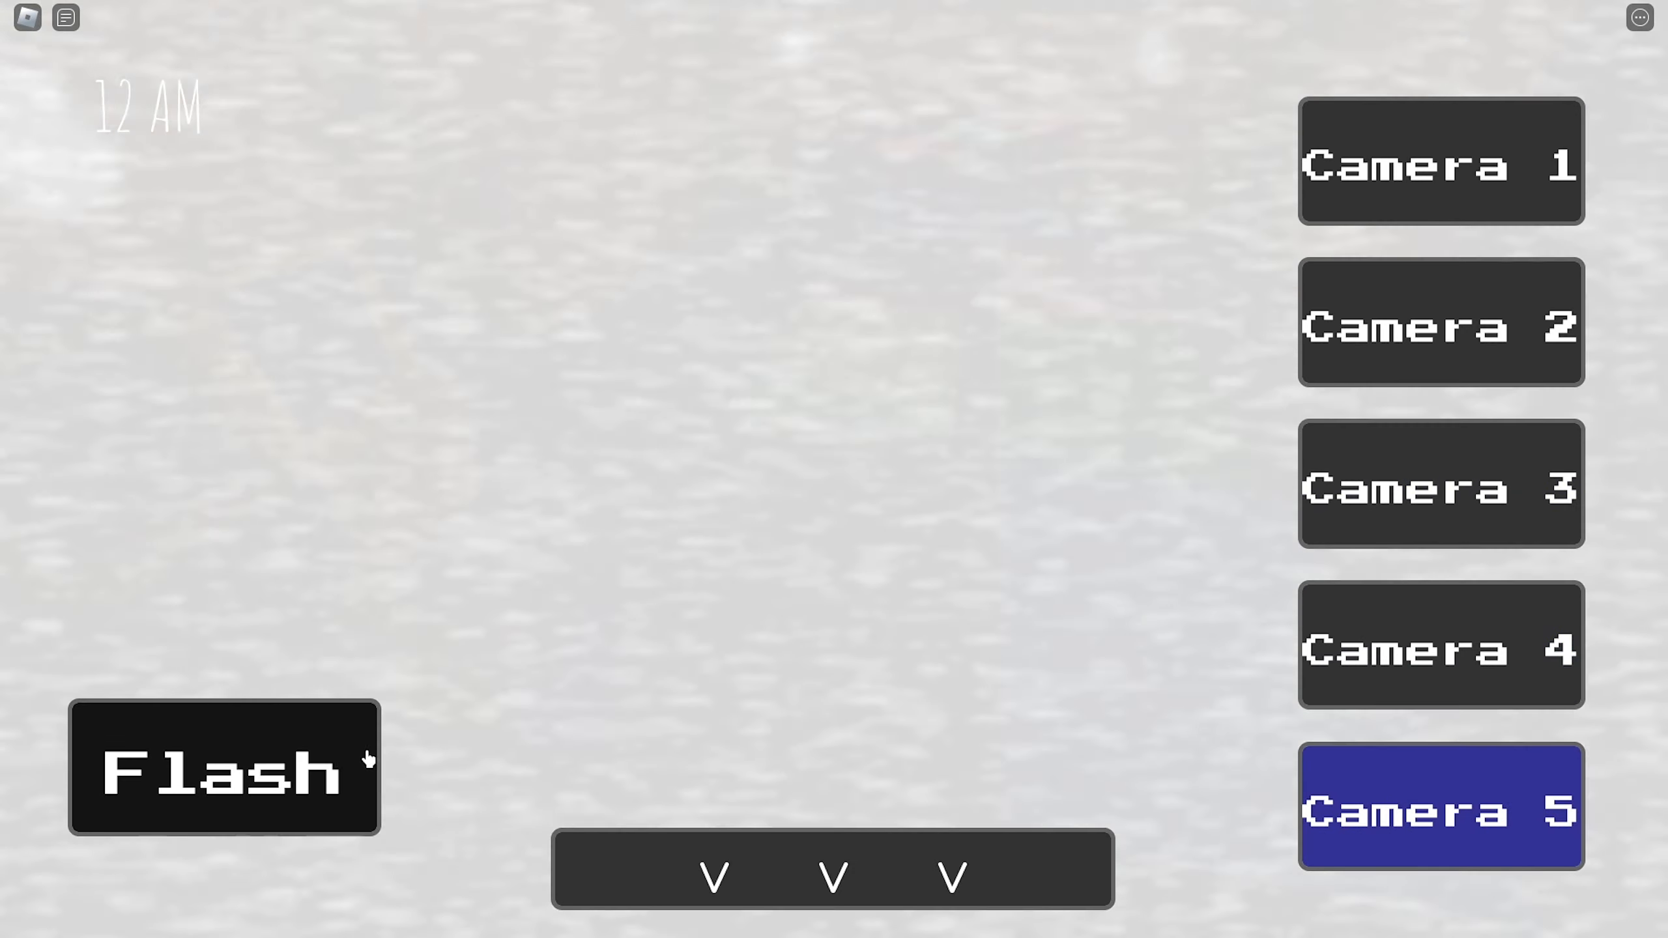
{"action": "left_click", "coordinate": [1439, 161]}
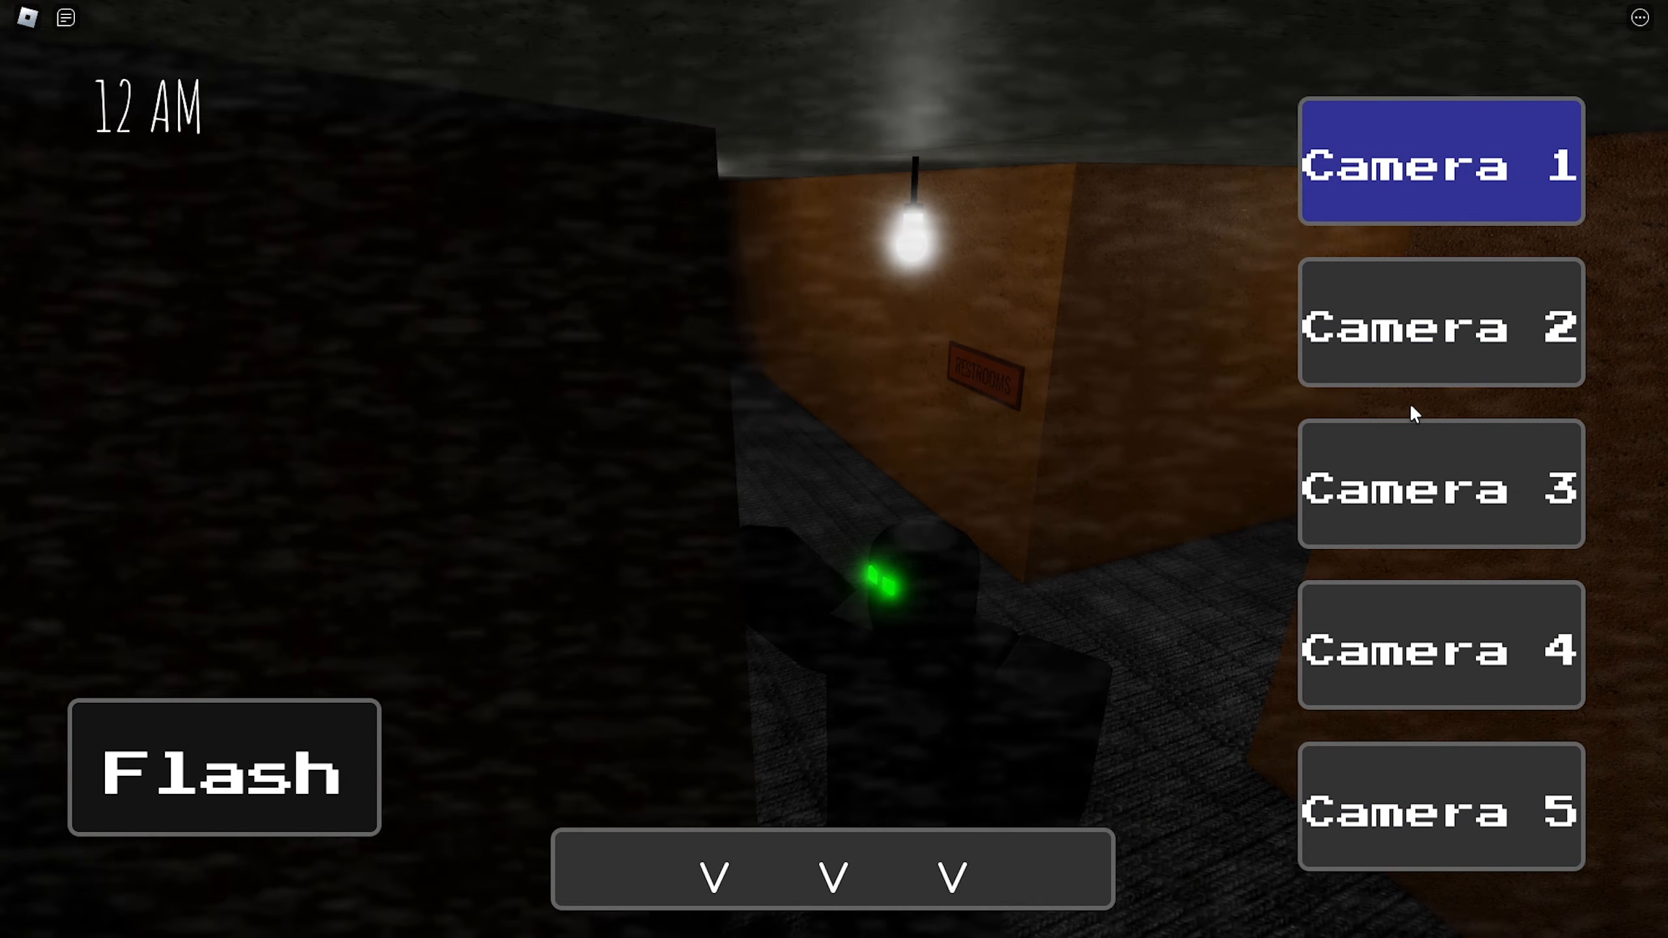
{"action": "left_click", "coordinate": [1439, 323]}
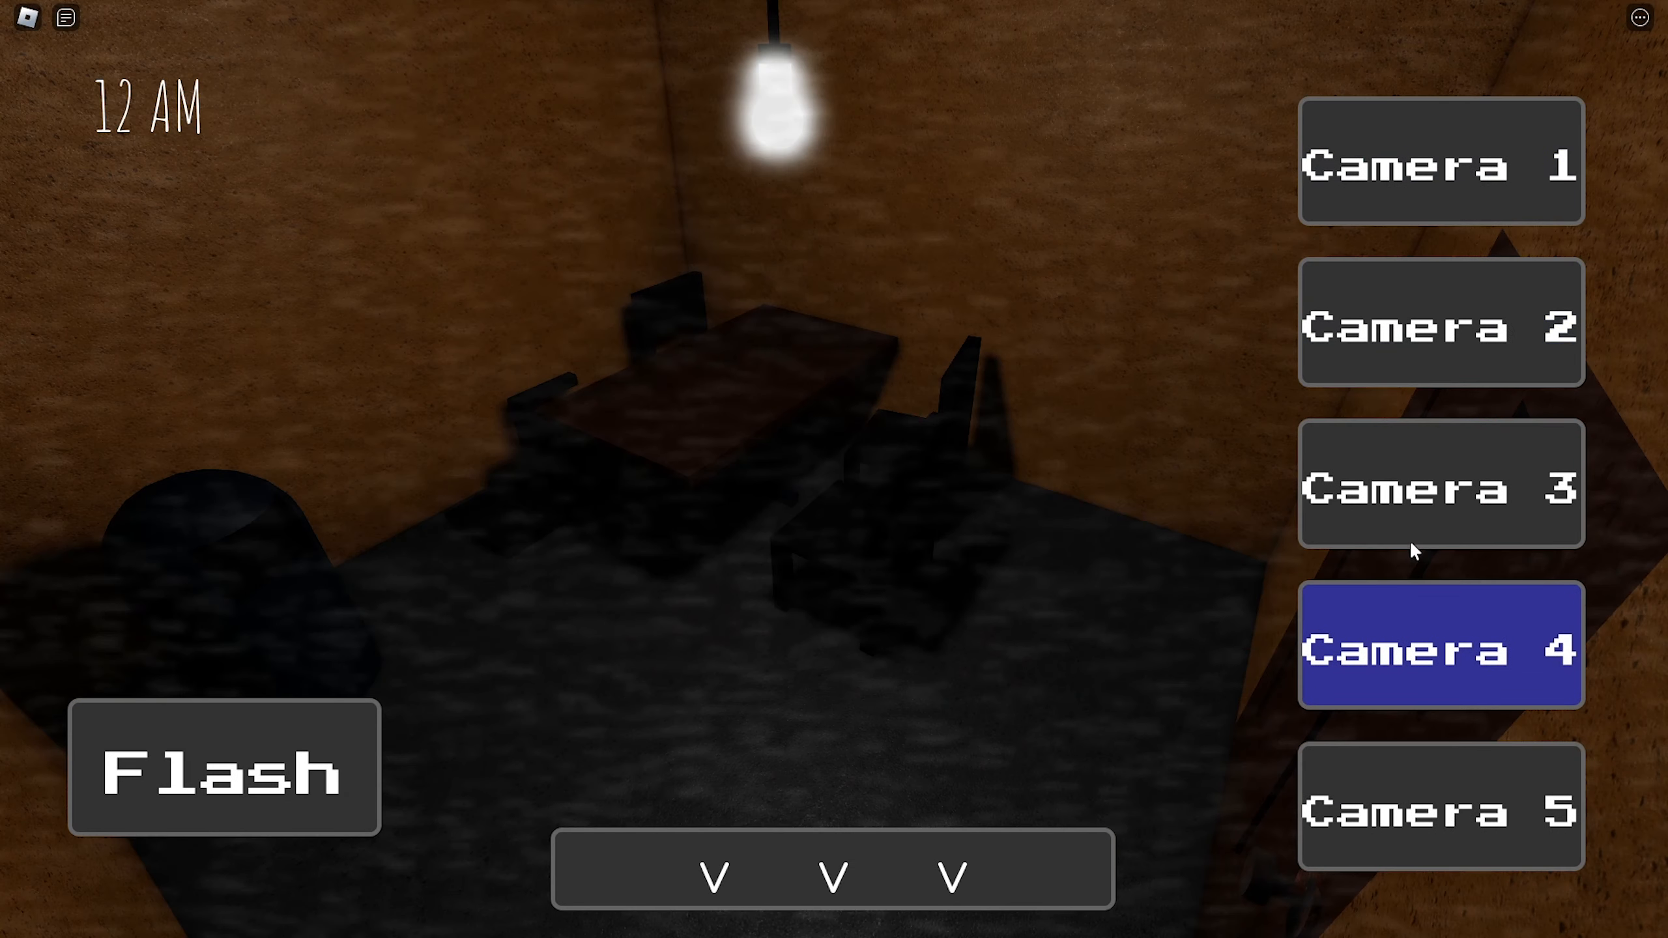
- Briefly view the office, recheck Cameras 3, 5, 2 and 3, then lower the monitor
{"action": "left_click", "coordinate": [1440, 161]}
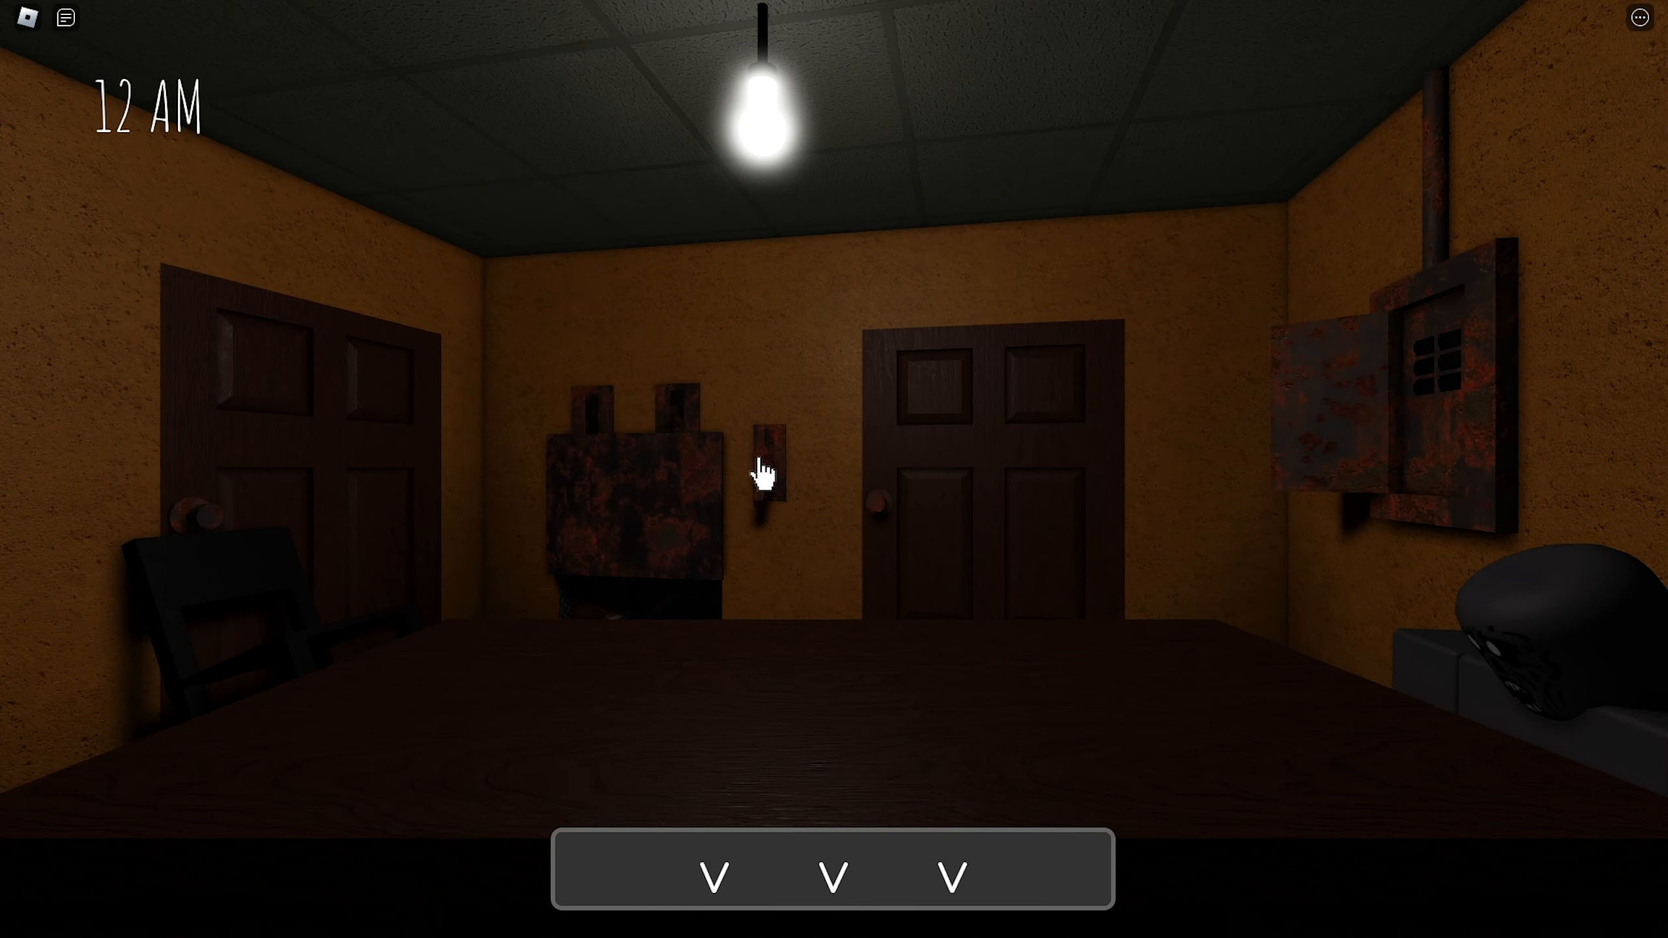
{"action": "left_click", "coordinate": [761, 468]}
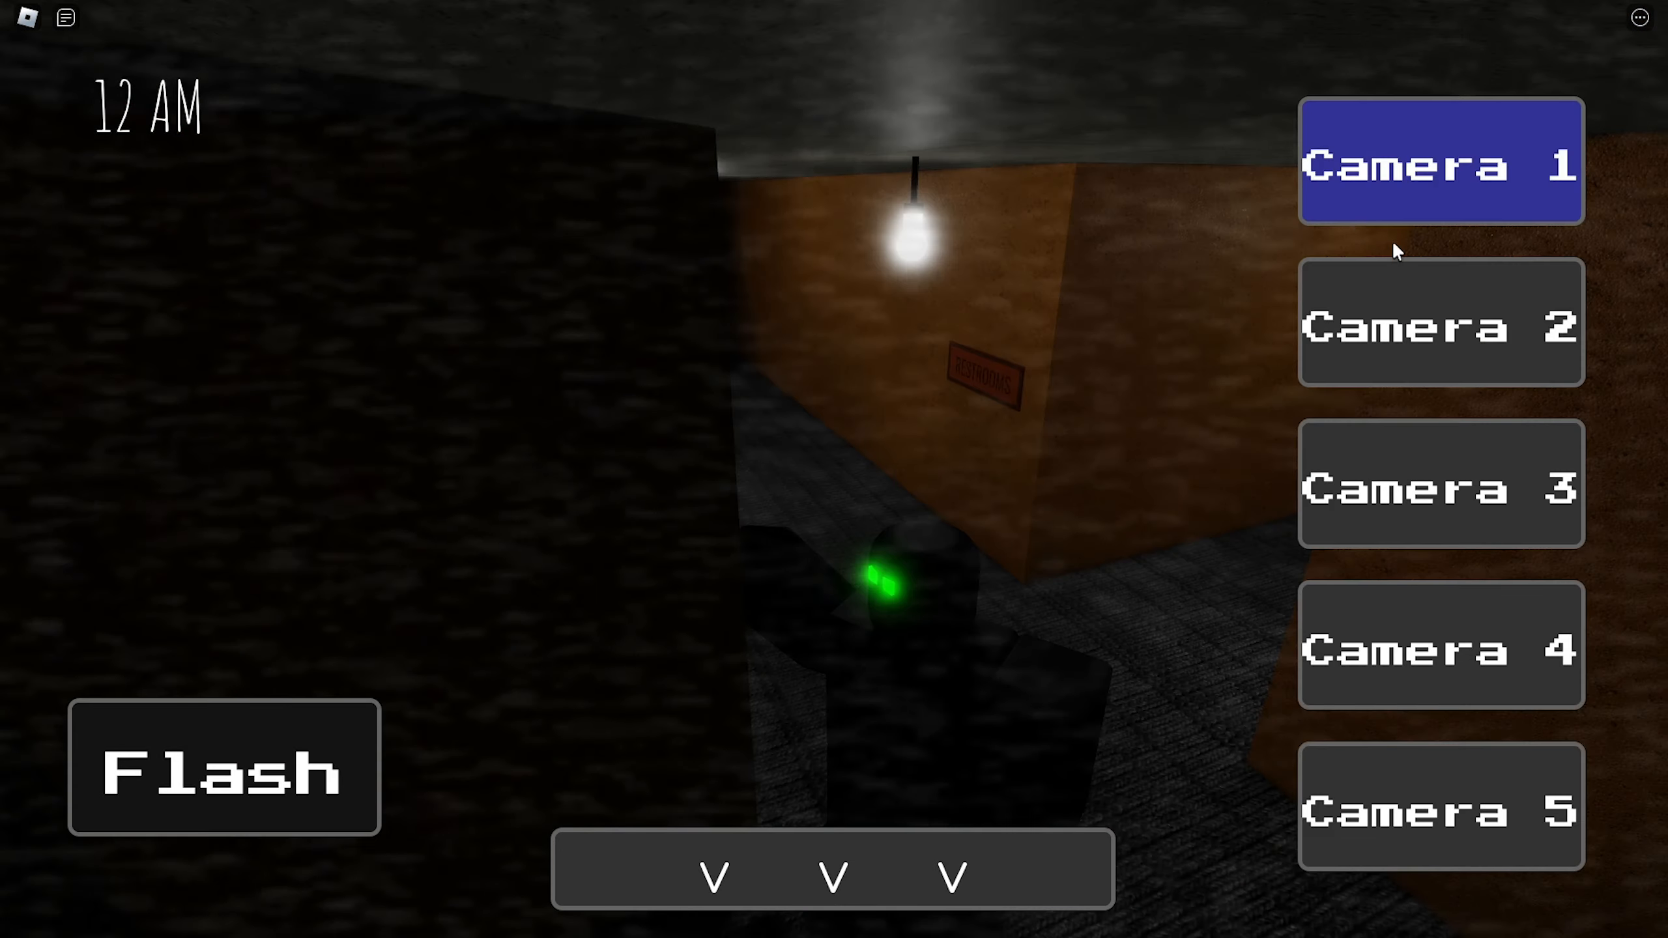
{"action": "left_click", "coordinate": [1438, 485]}
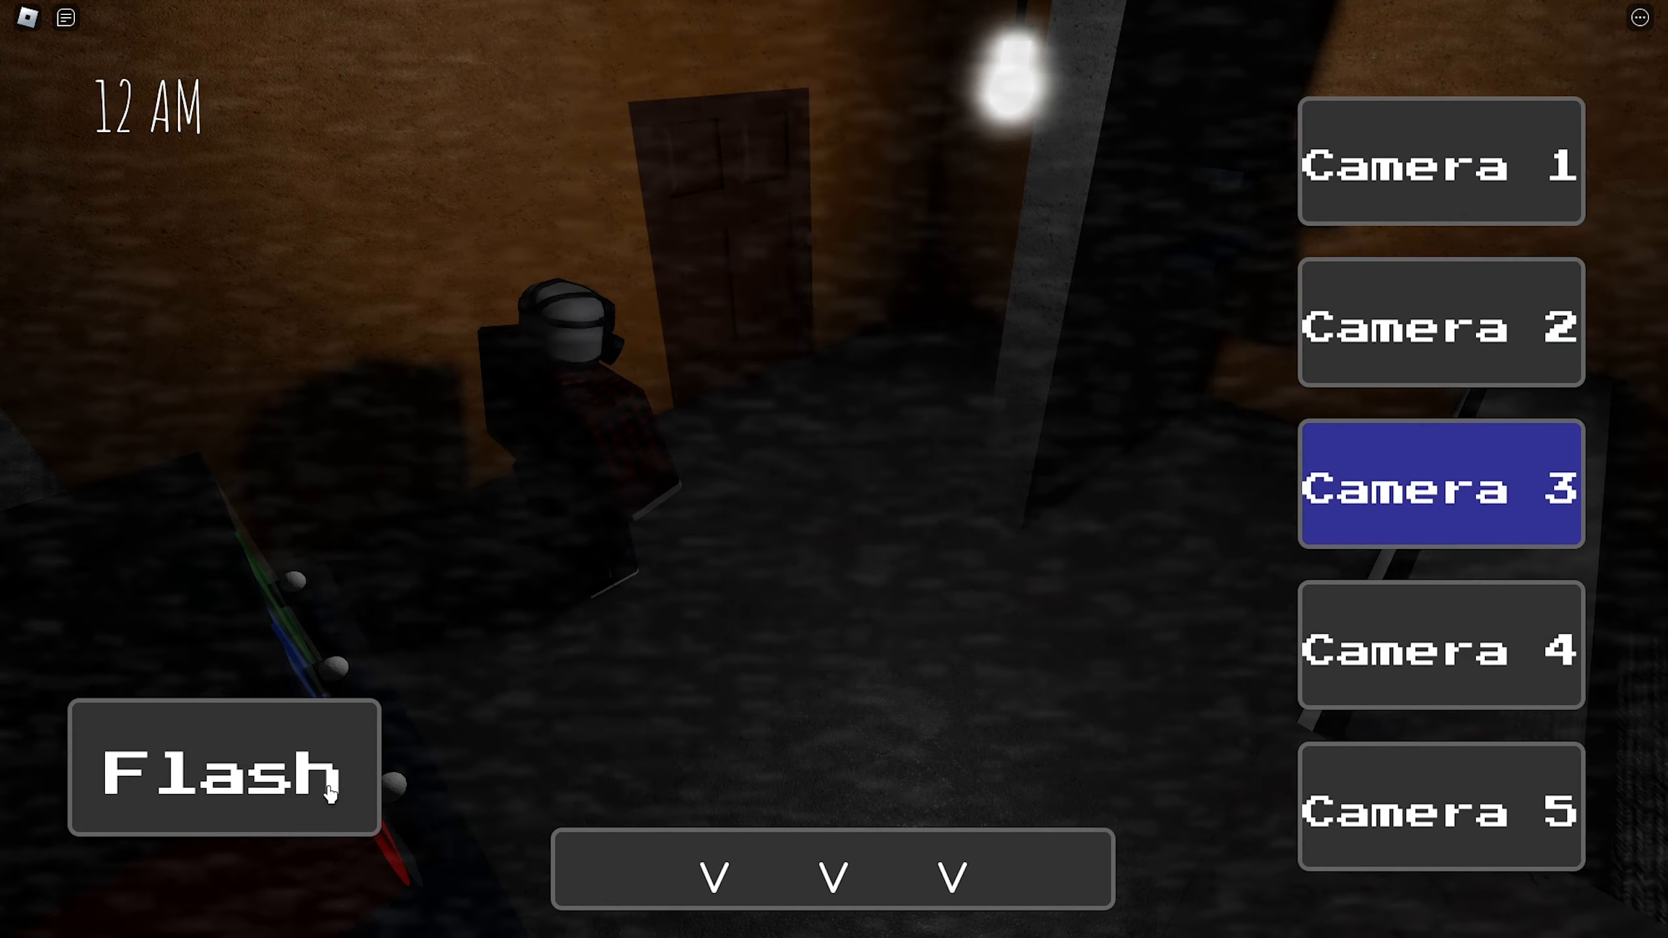
{"action": "left_click", "coordinate": [1439, 805]}
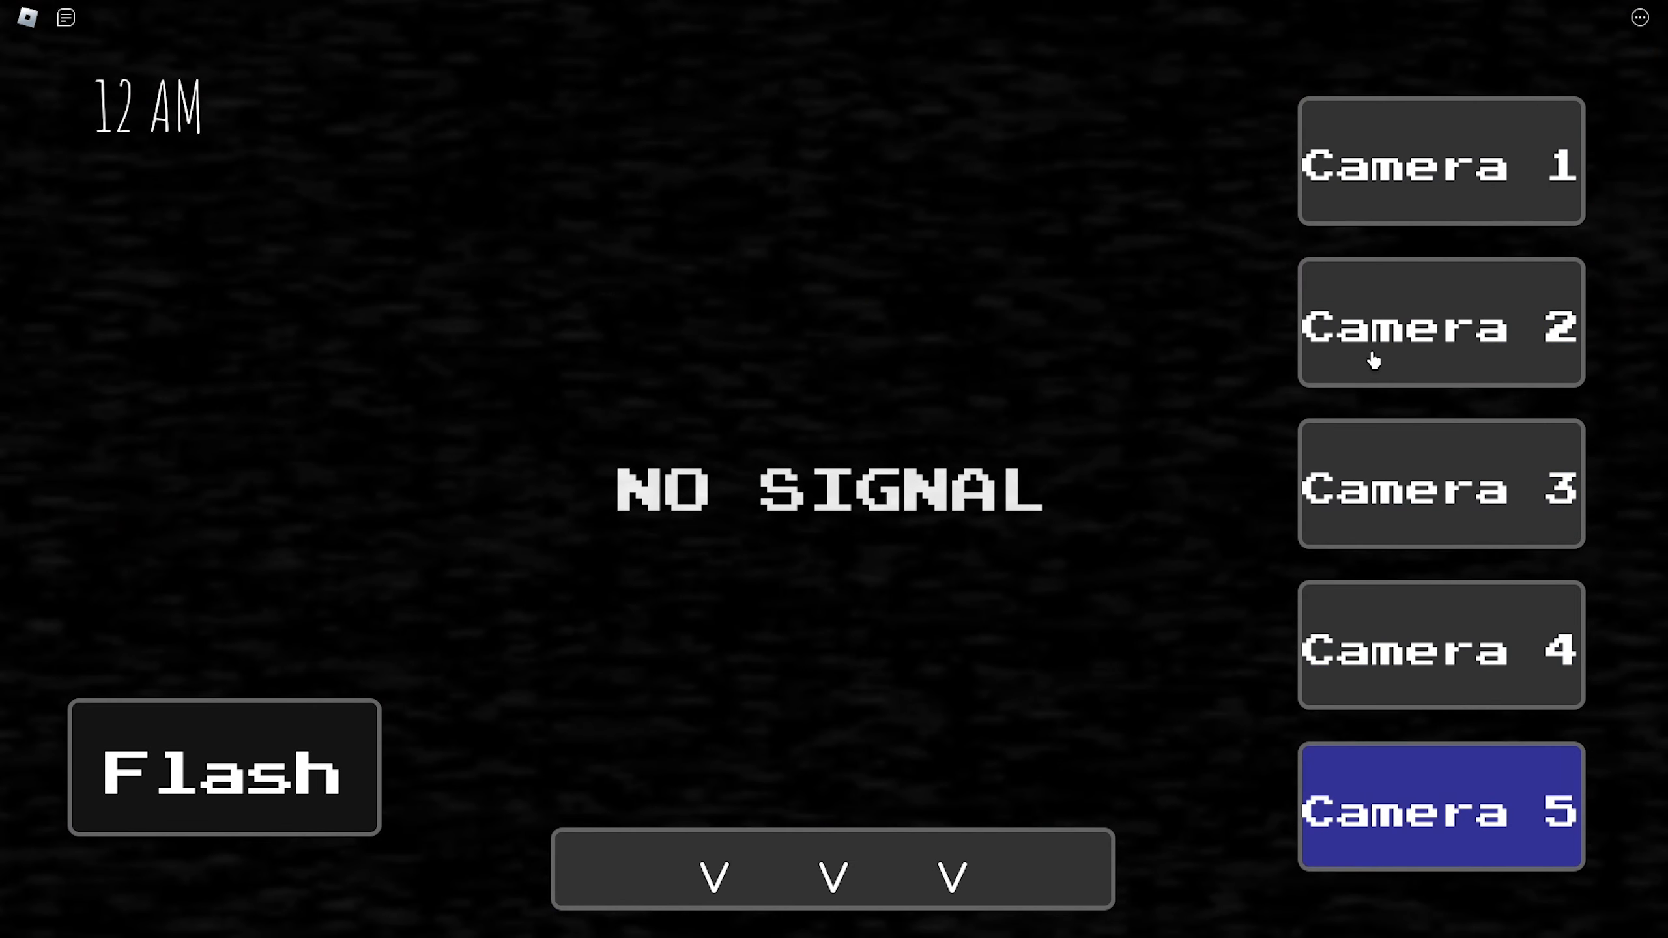
{"action": "left_click", "coordinate": [1439, 323]}
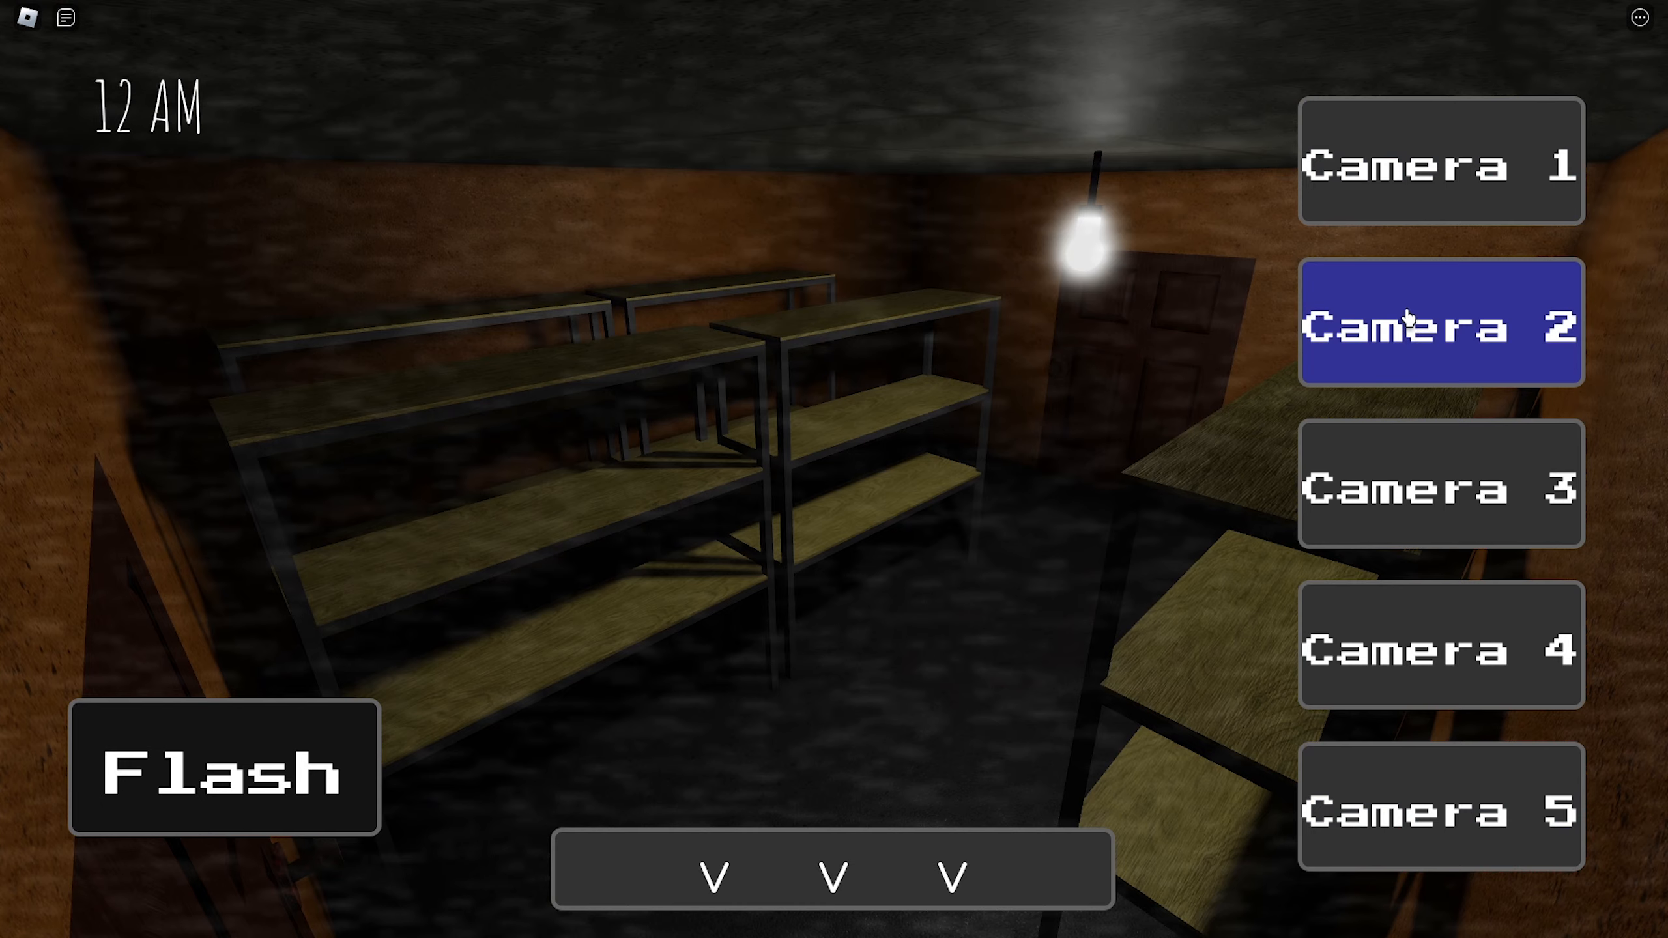
{"action": "left_click", "coordinate": [1439, 485]}
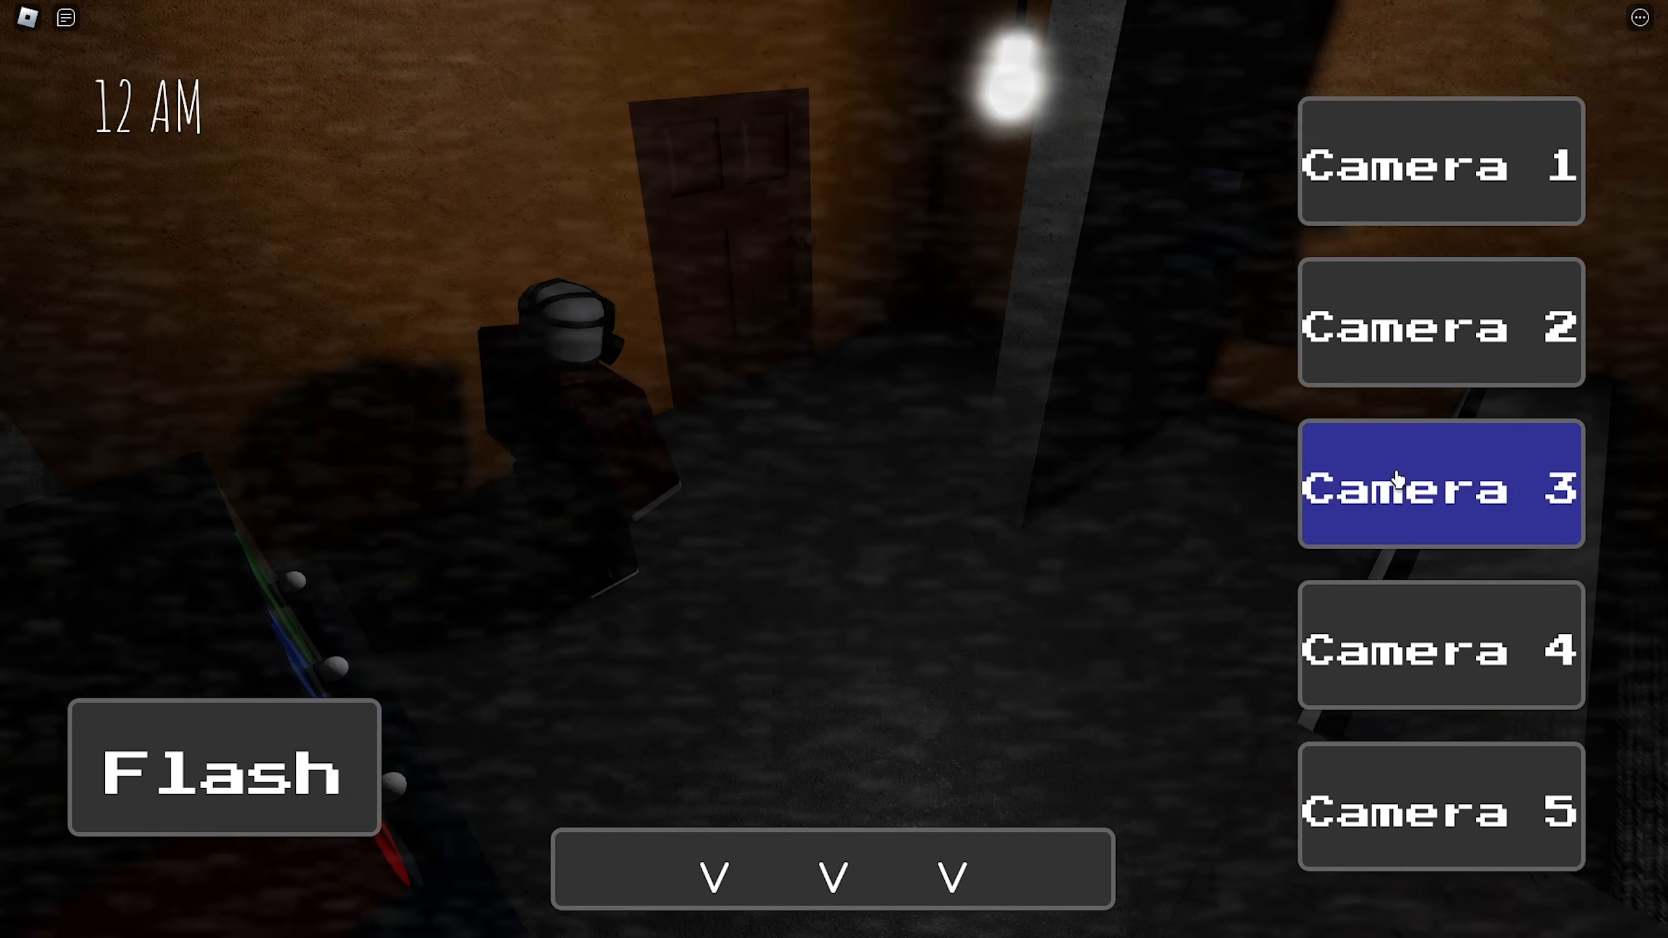
{"action": "left_click", "coordinate": [1439, 805]}
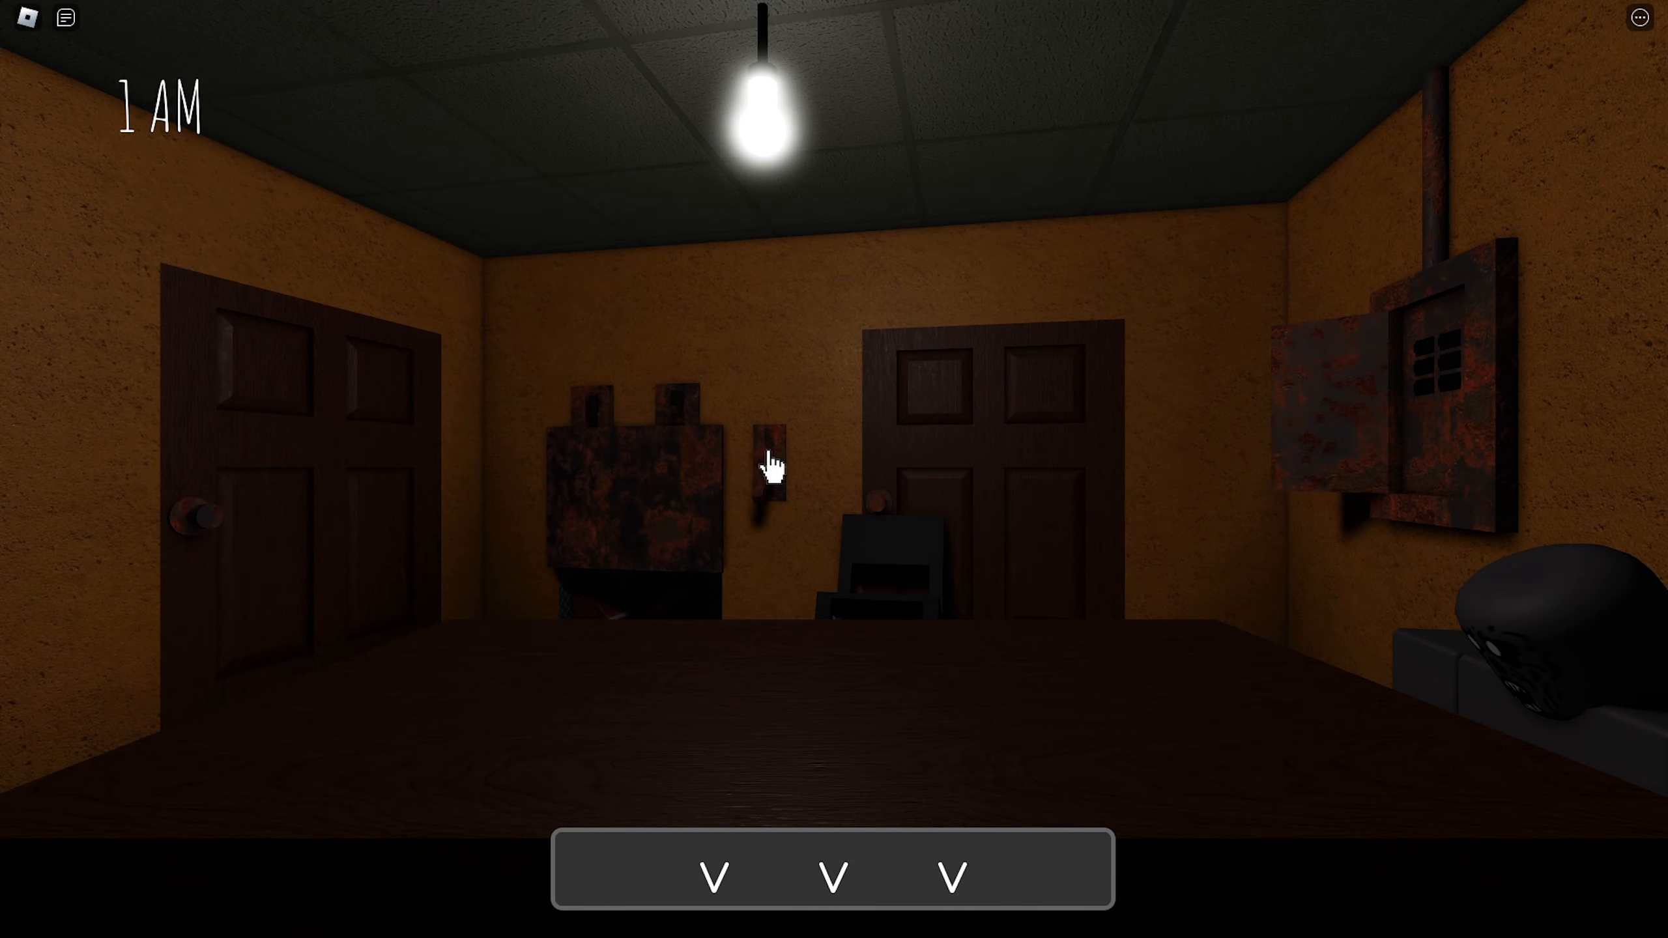
- Switch to the comparison game's Channel 4 Dressing Room camera feed
{"action": "left_click", "coordinate": [766, 467]}
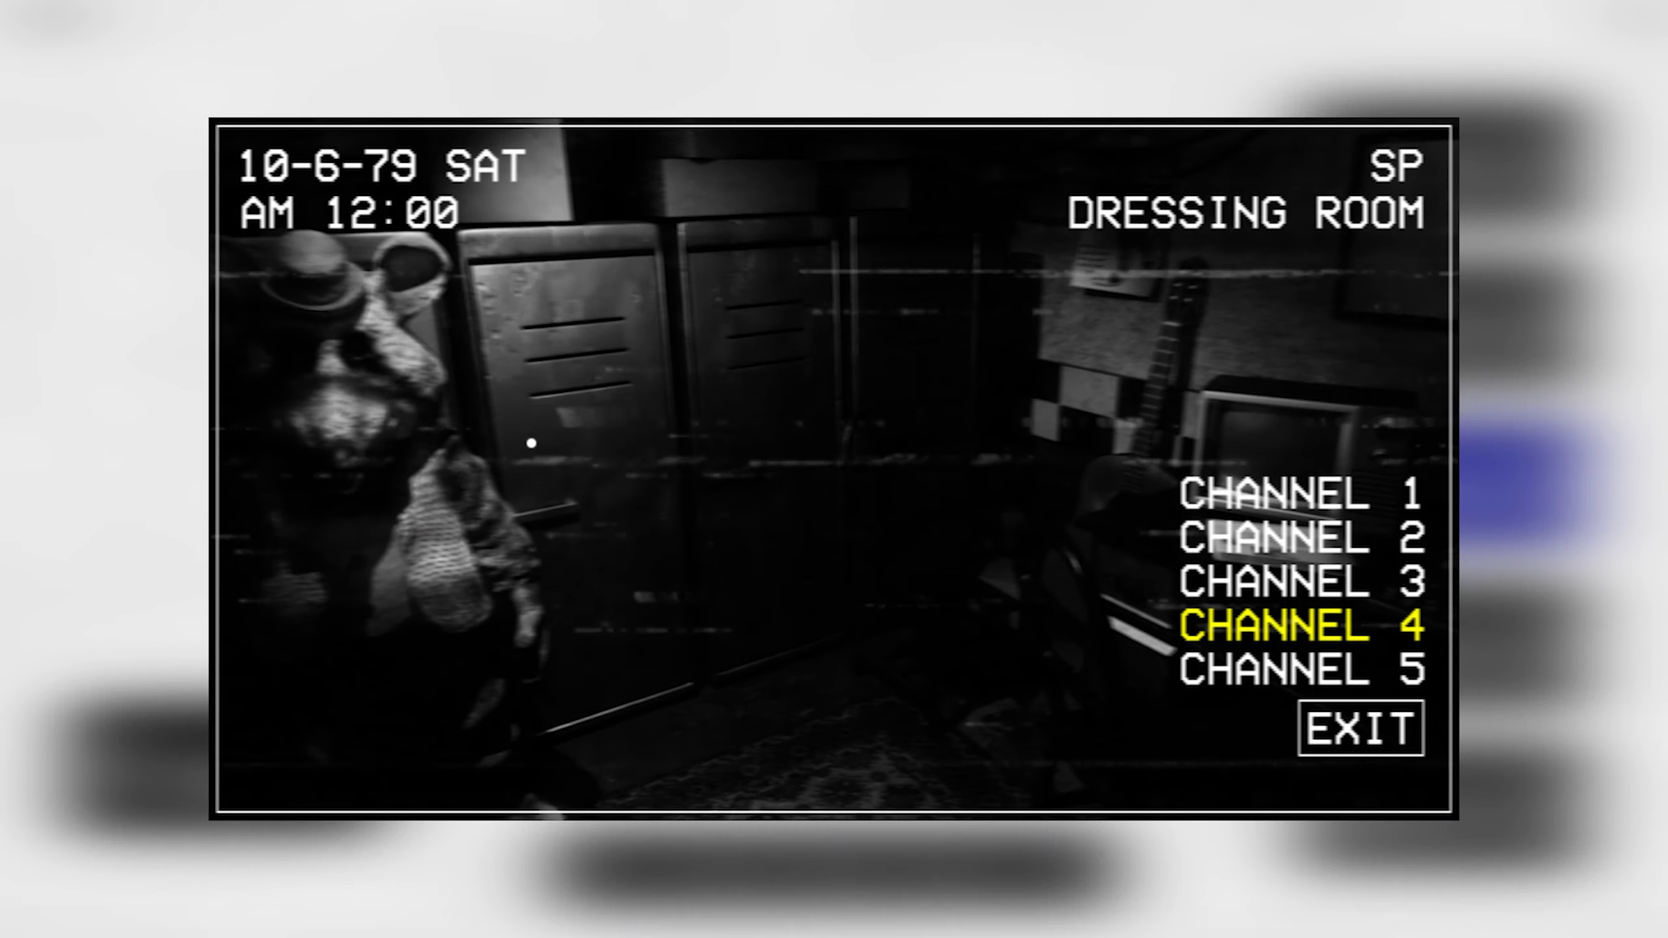
- Watch the Dressing Room feed until the animatronic leaves and Signal Lost appears
{"action": "left_click", "coordinate": [1356, 728]}
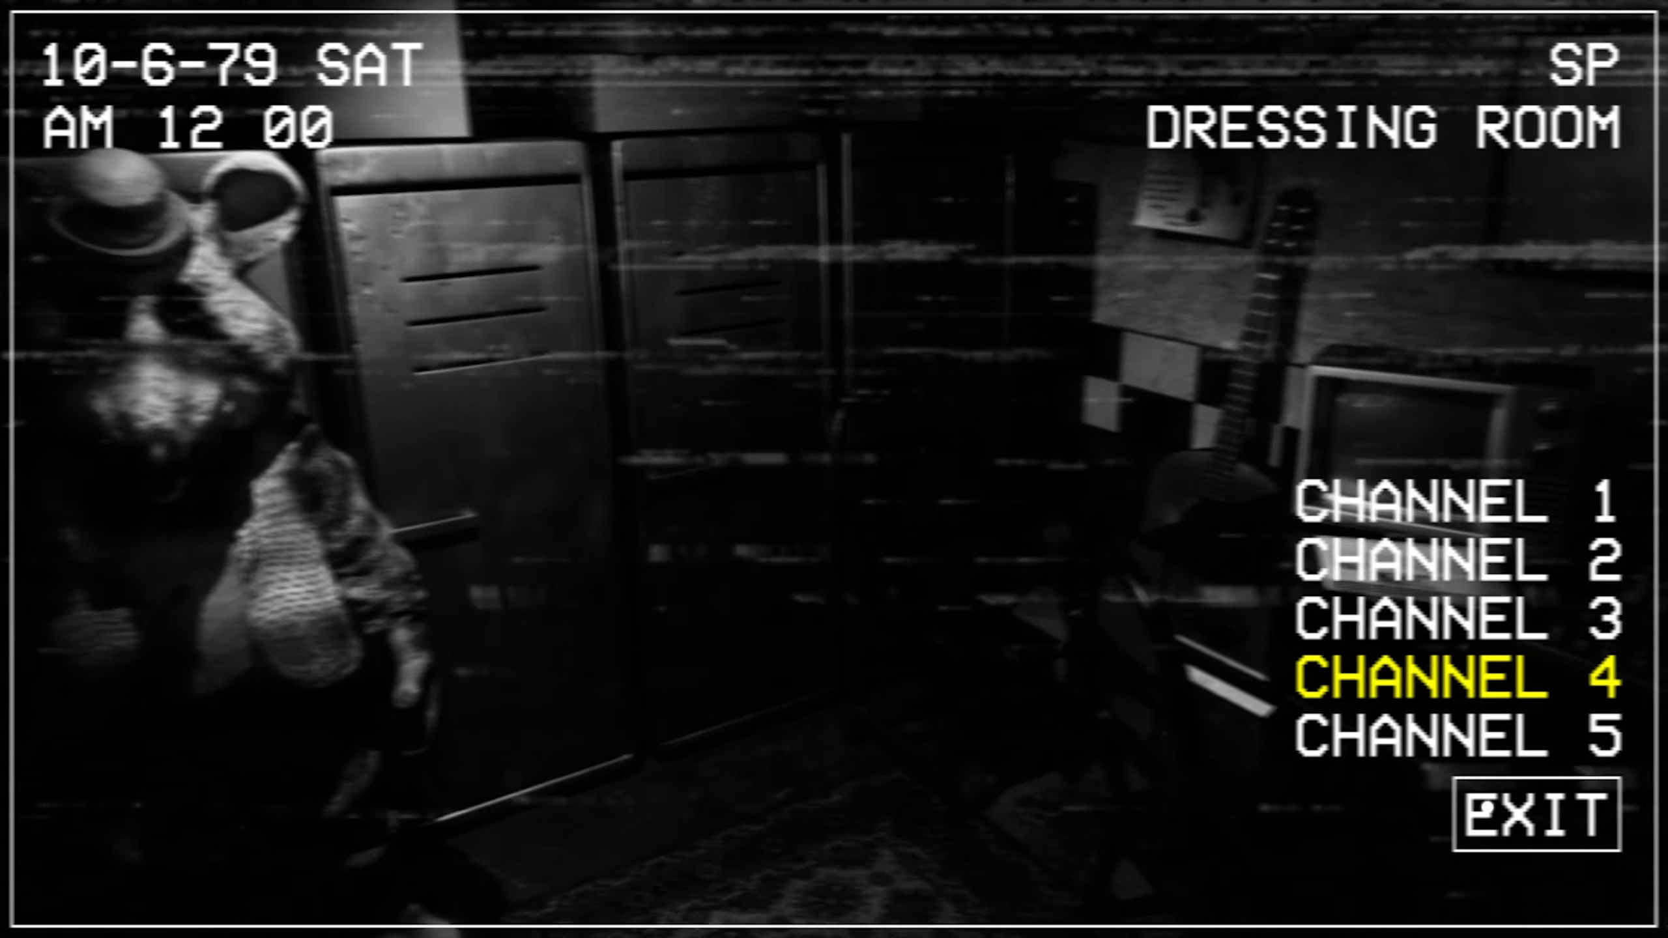
{"action": "left_click", "coordinate": [1529, 816]}
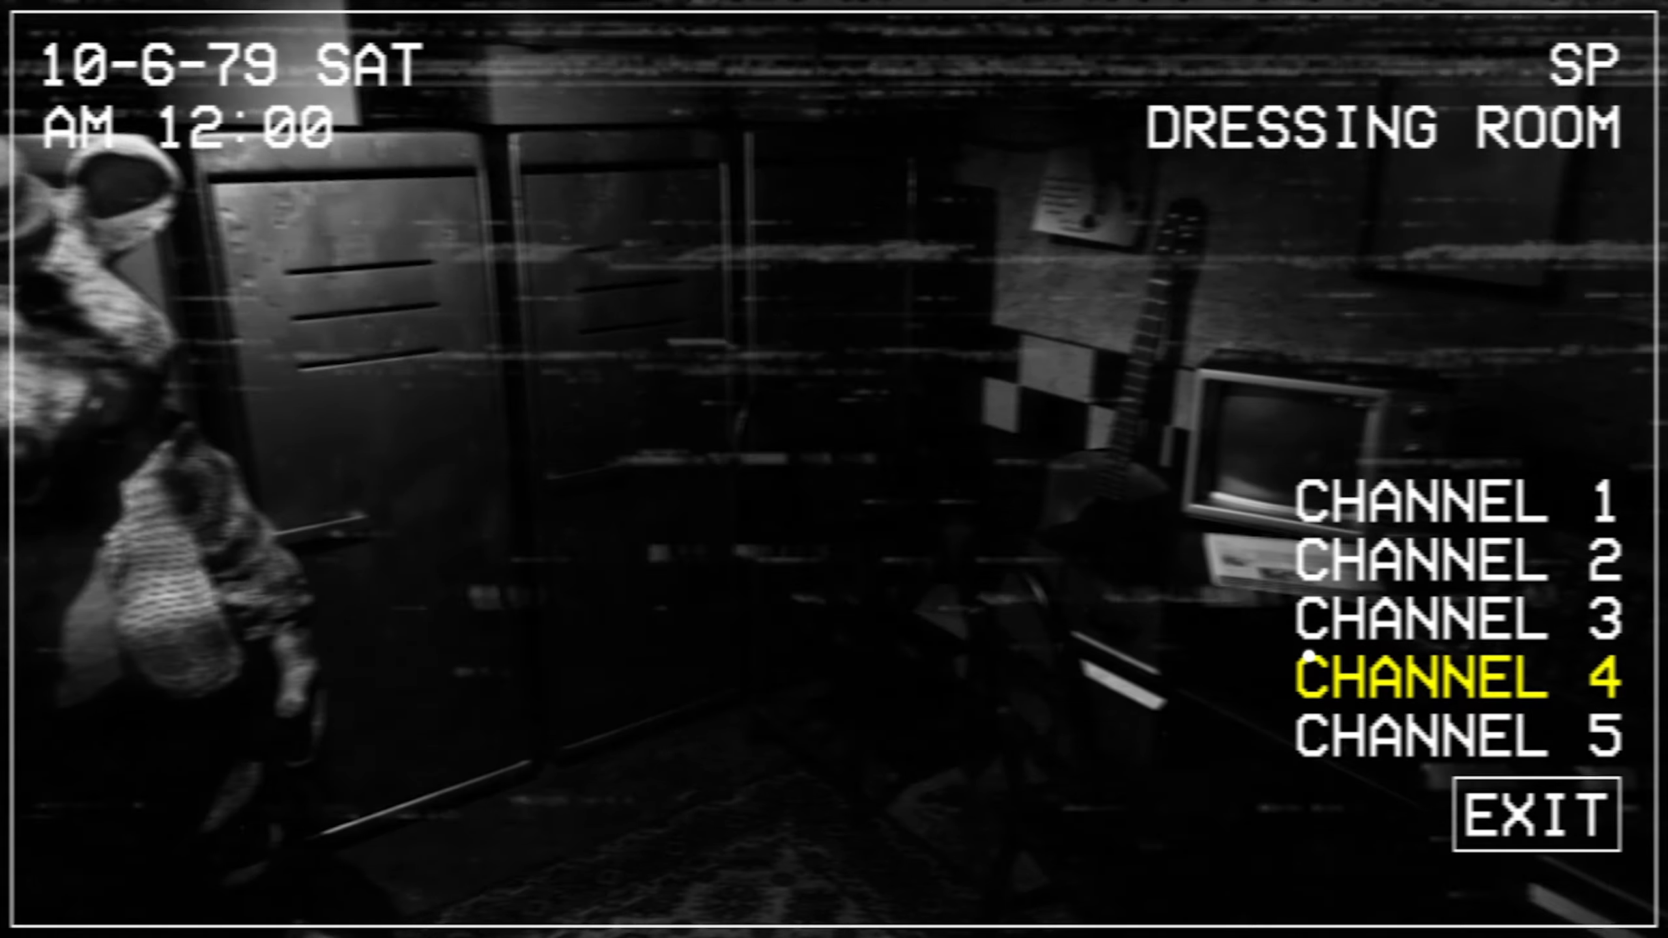
{"action": "left_click", "coordinate": [1457, 681]}
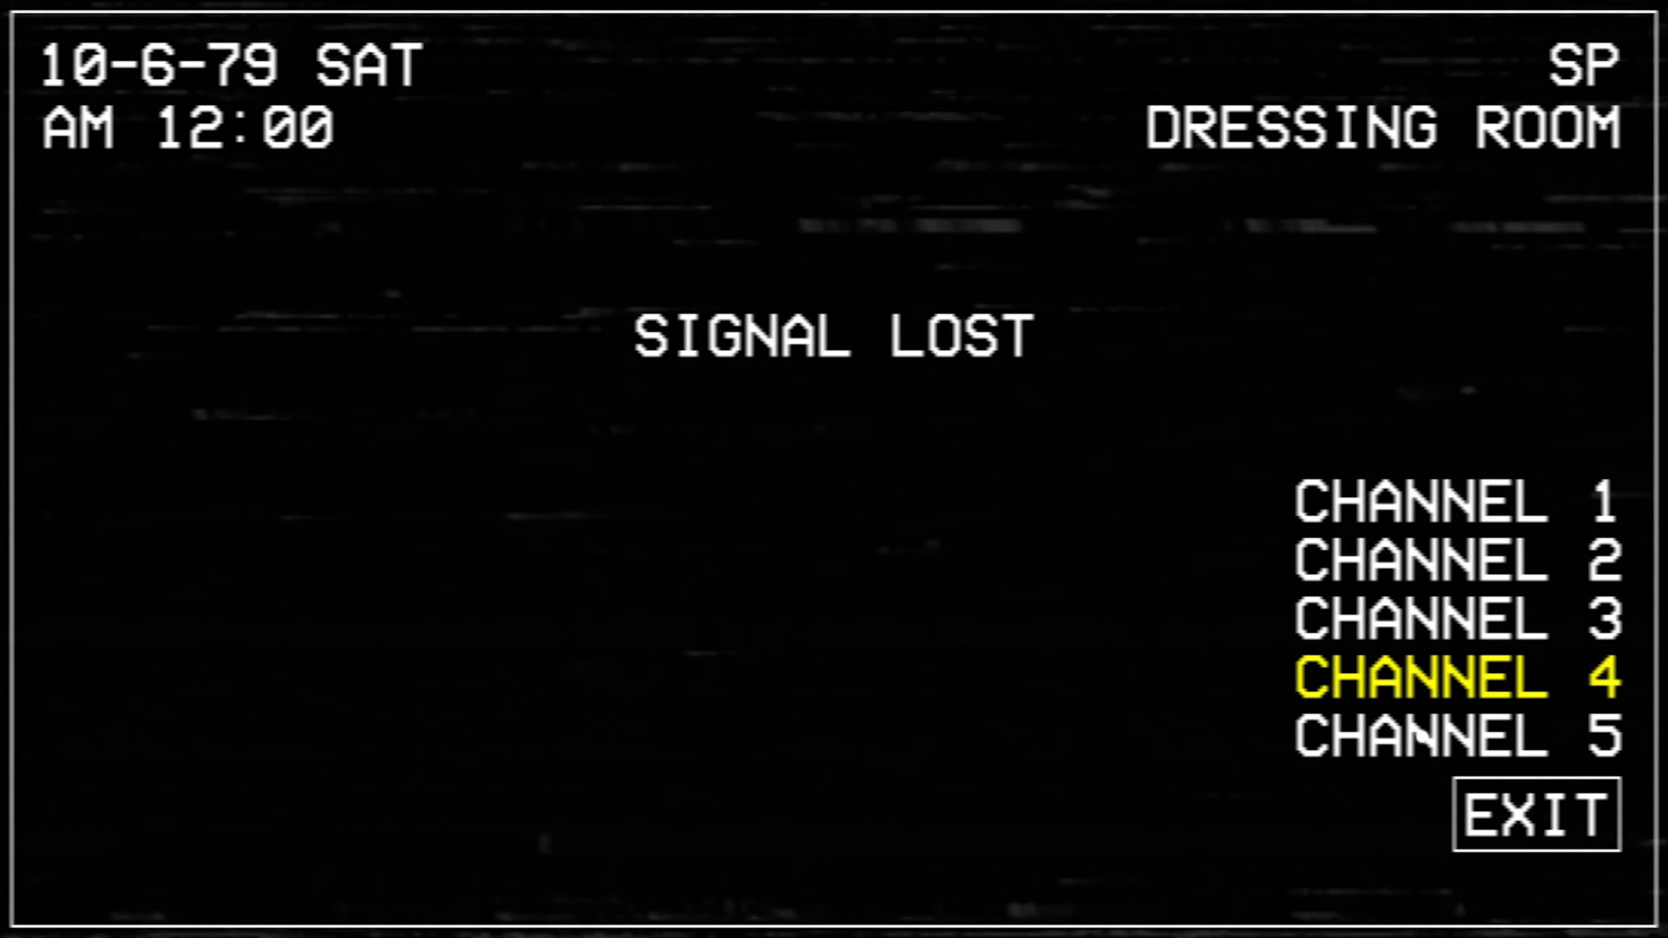